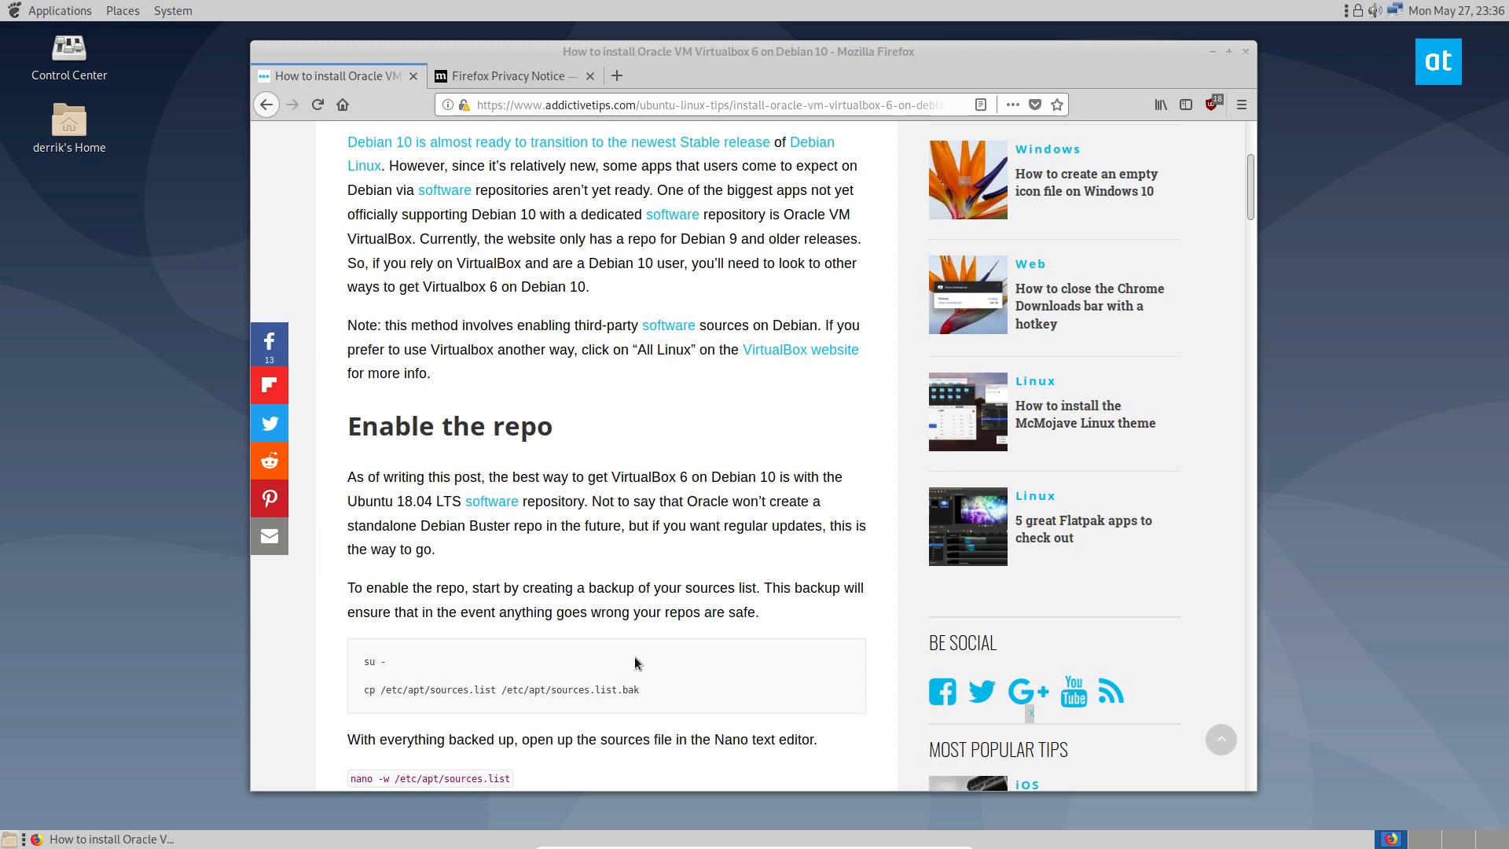
pyautogui.moveTo(493, 333)
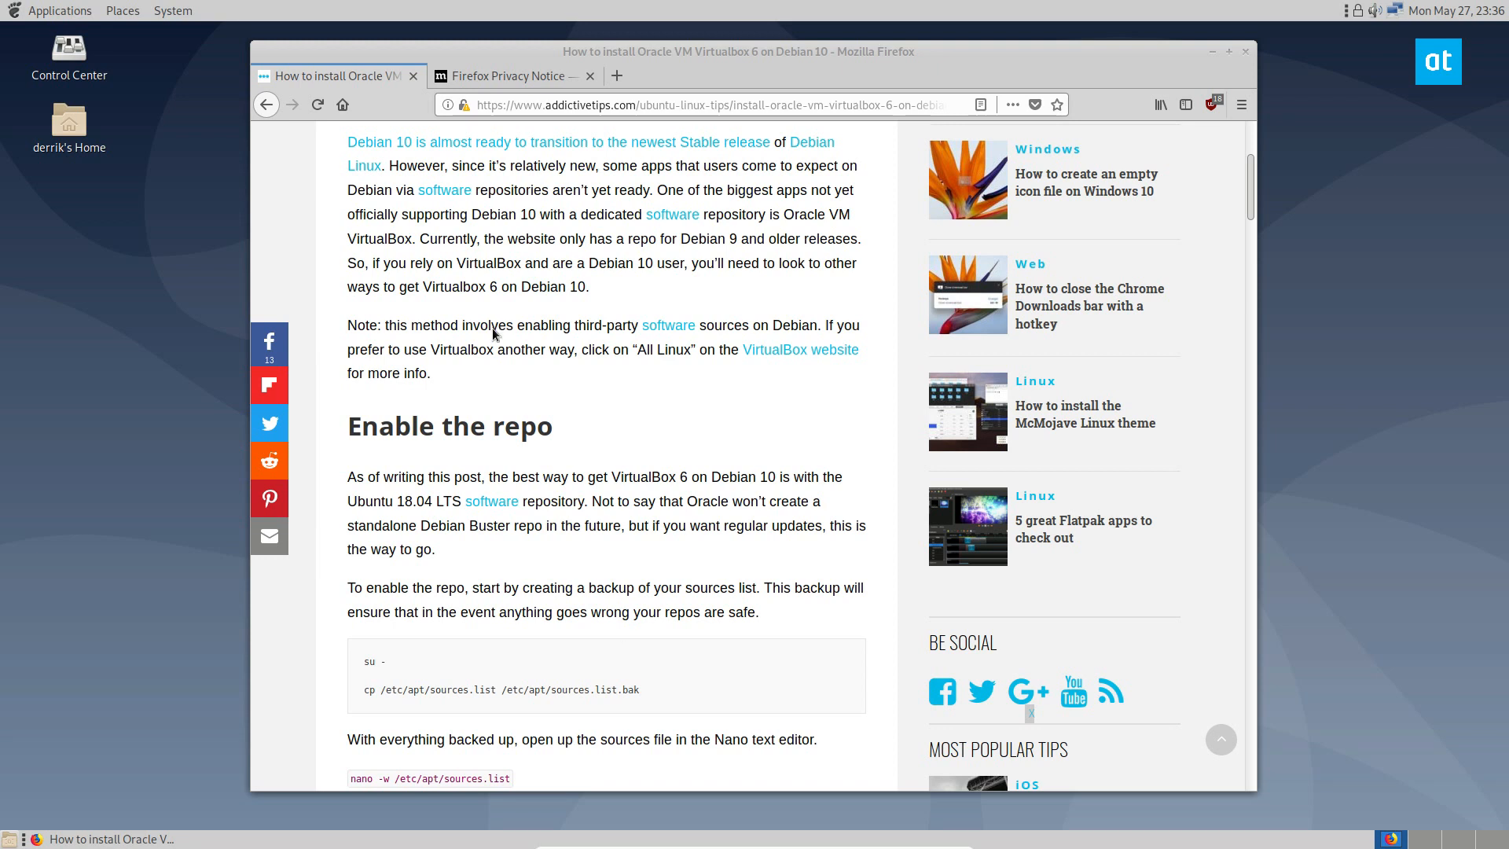
pyautogui.moveTo(669, 468)
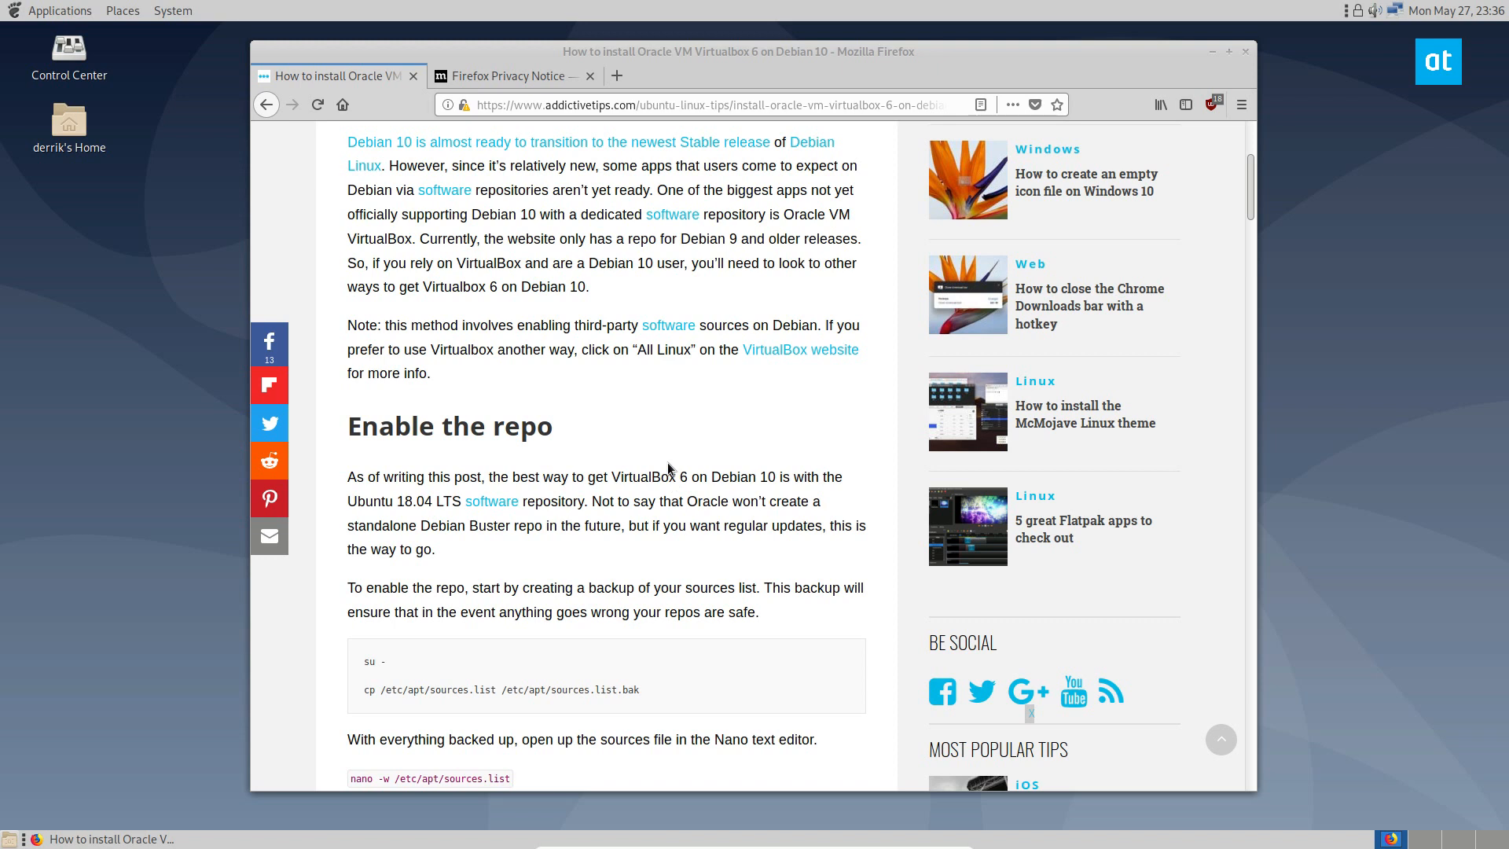
pyautogui.moveTo(500, 237)
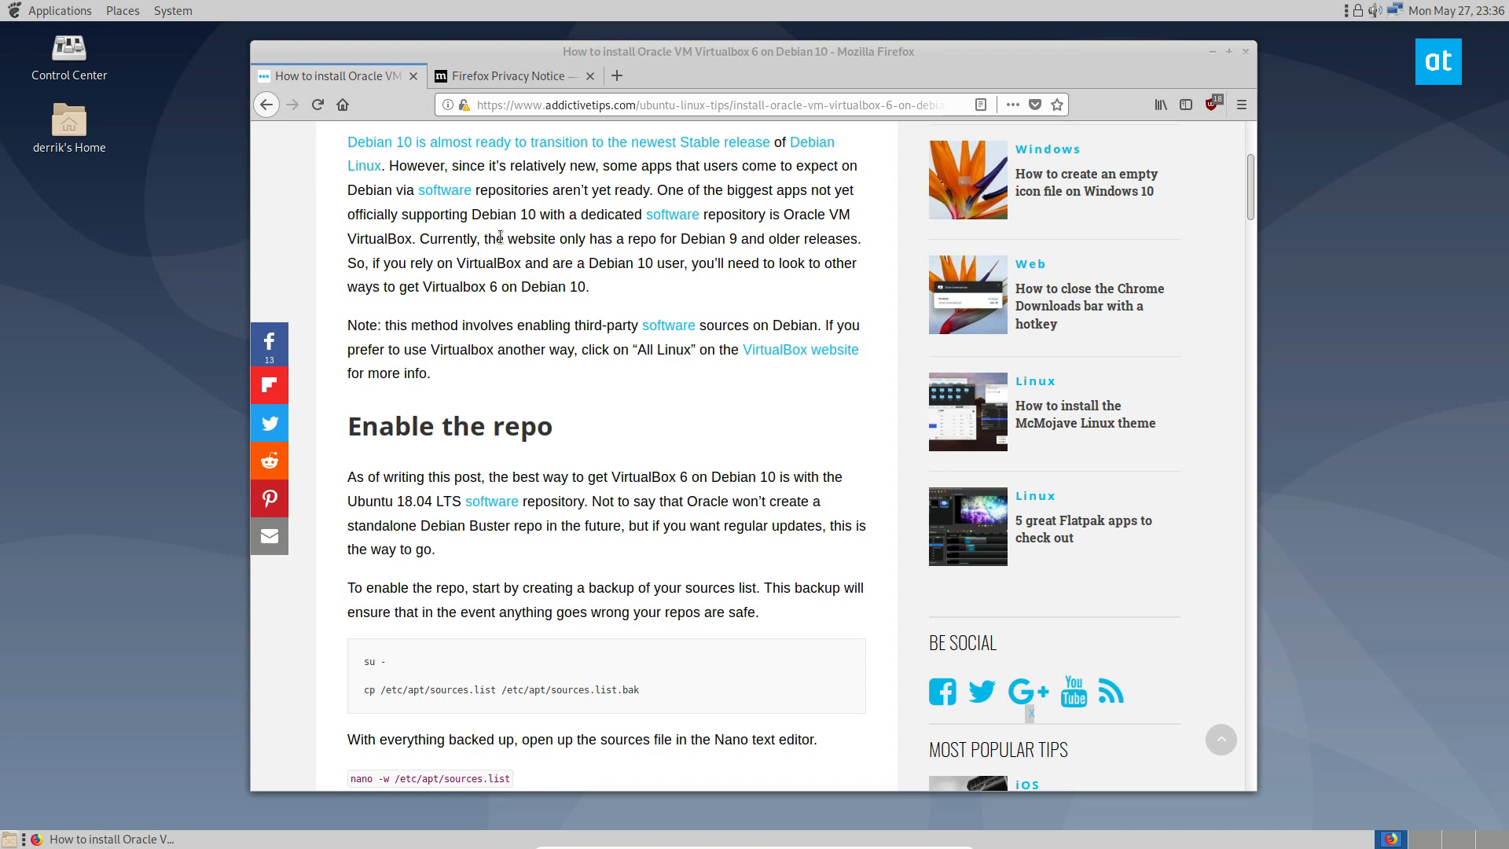
pyautogui.moveTo(684, 15)
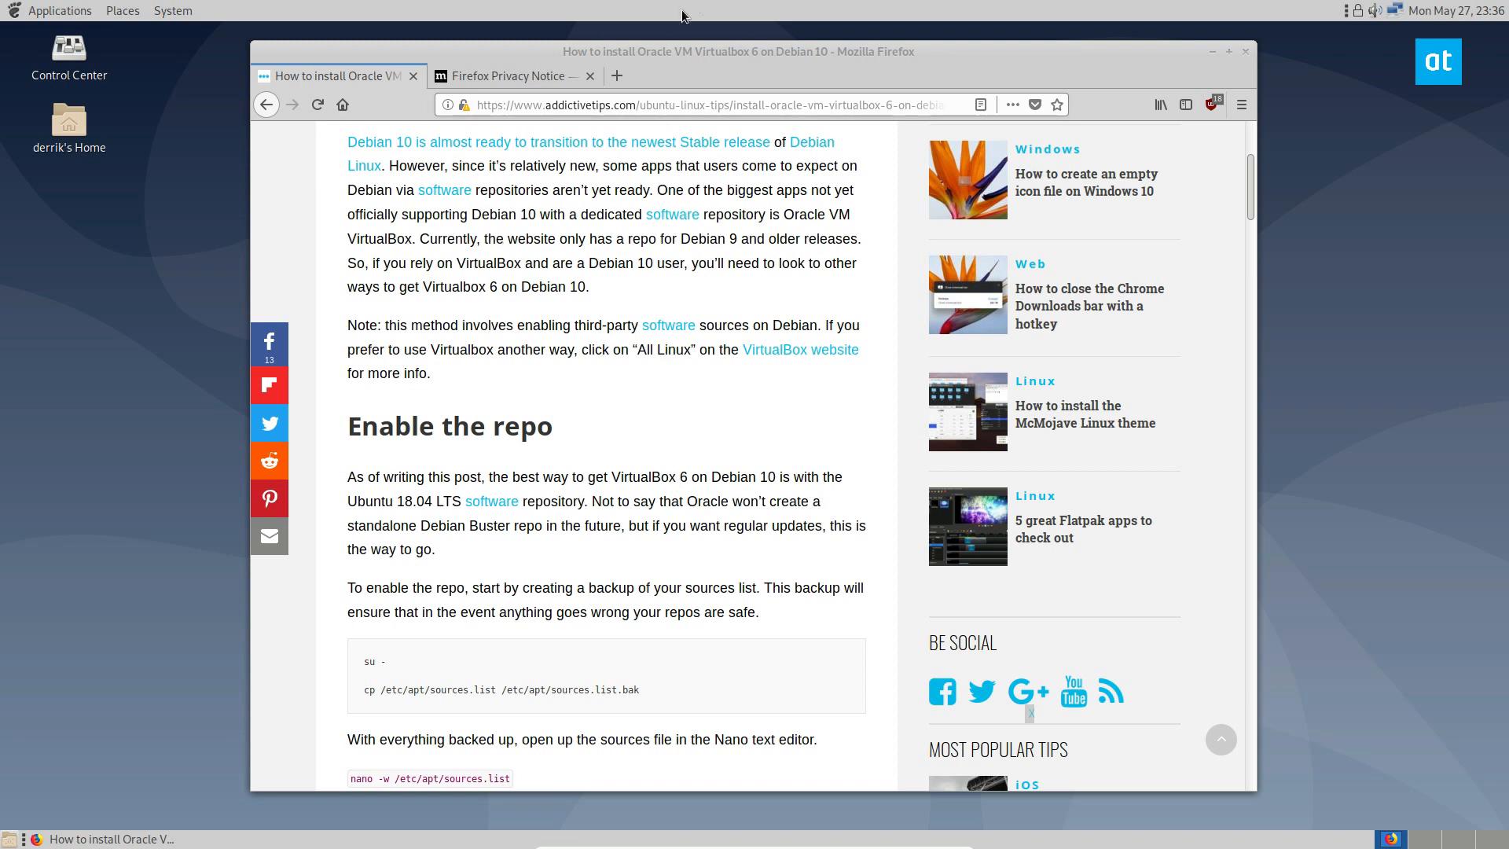
# Scroll the guide down to the sources-list backup commands
pyautogui.scroll(-3)
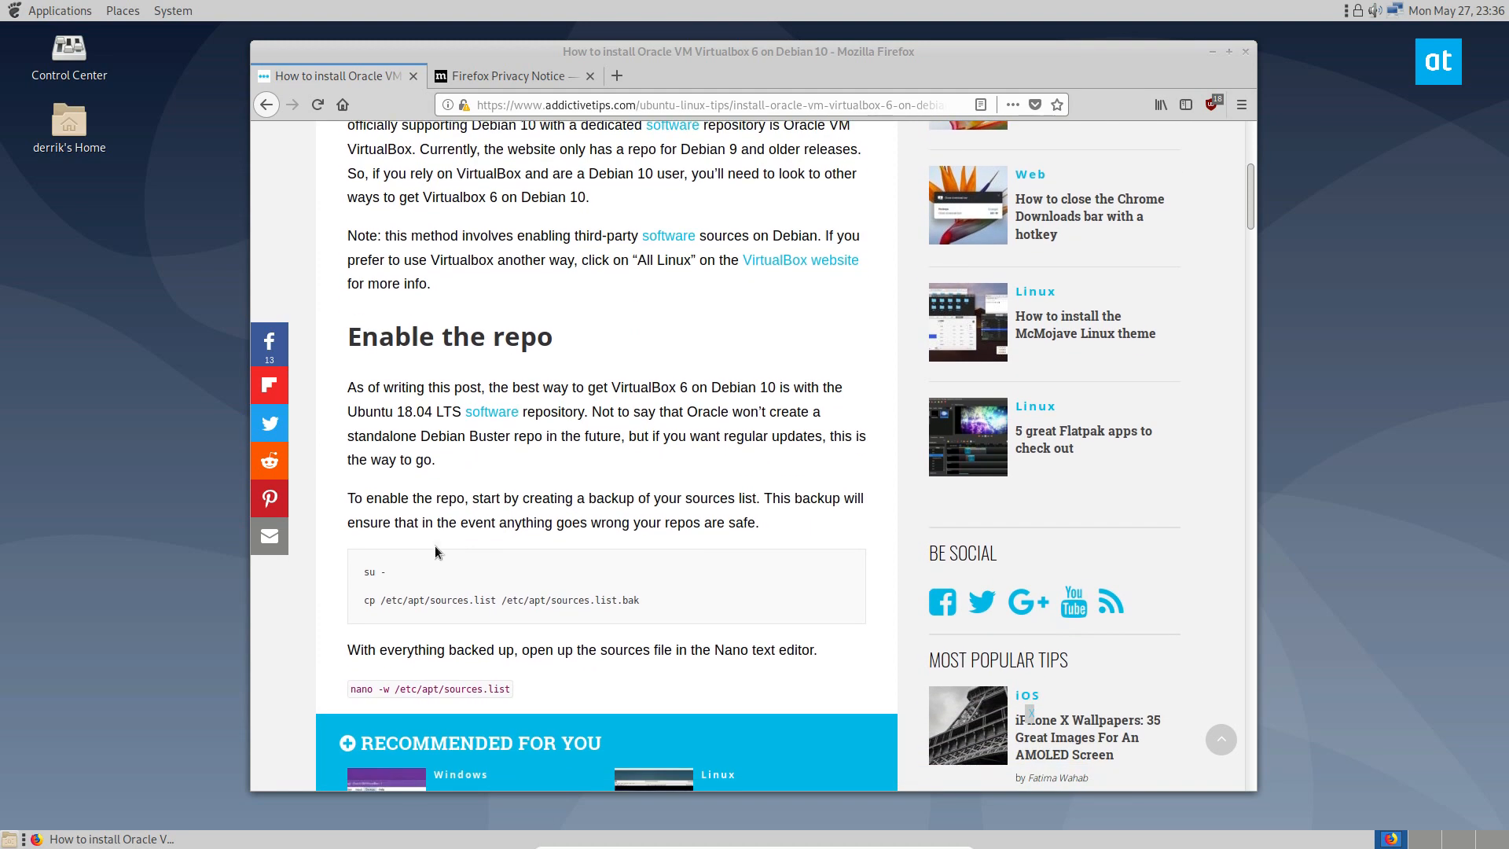
# Launch MATE Terminal from the System > Run Application prompt
pyautogui.click(173, 11)
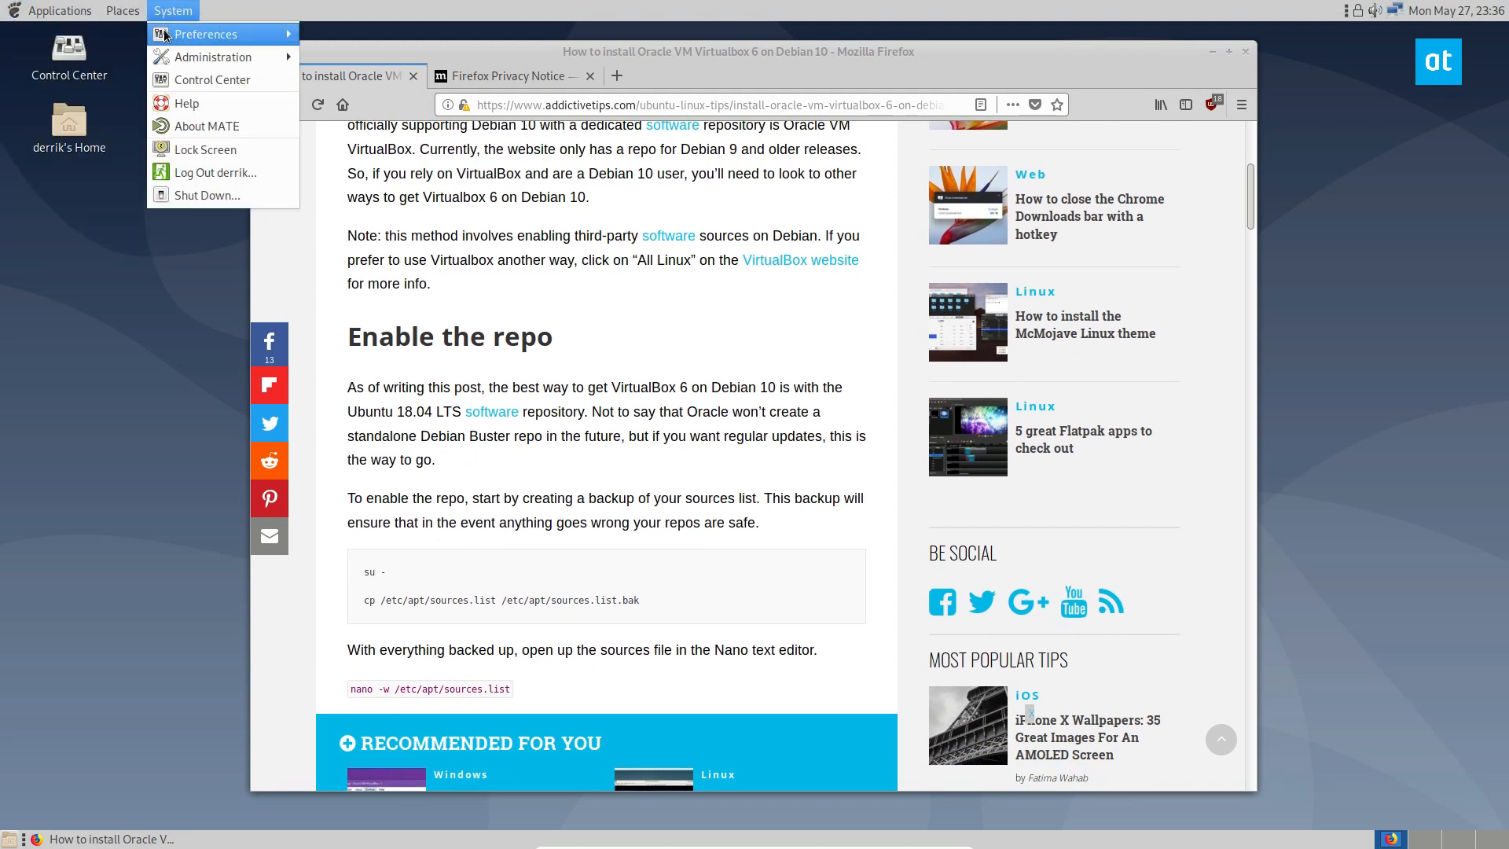
pyautogui.click(114, 382)
pyautogui.write('term')
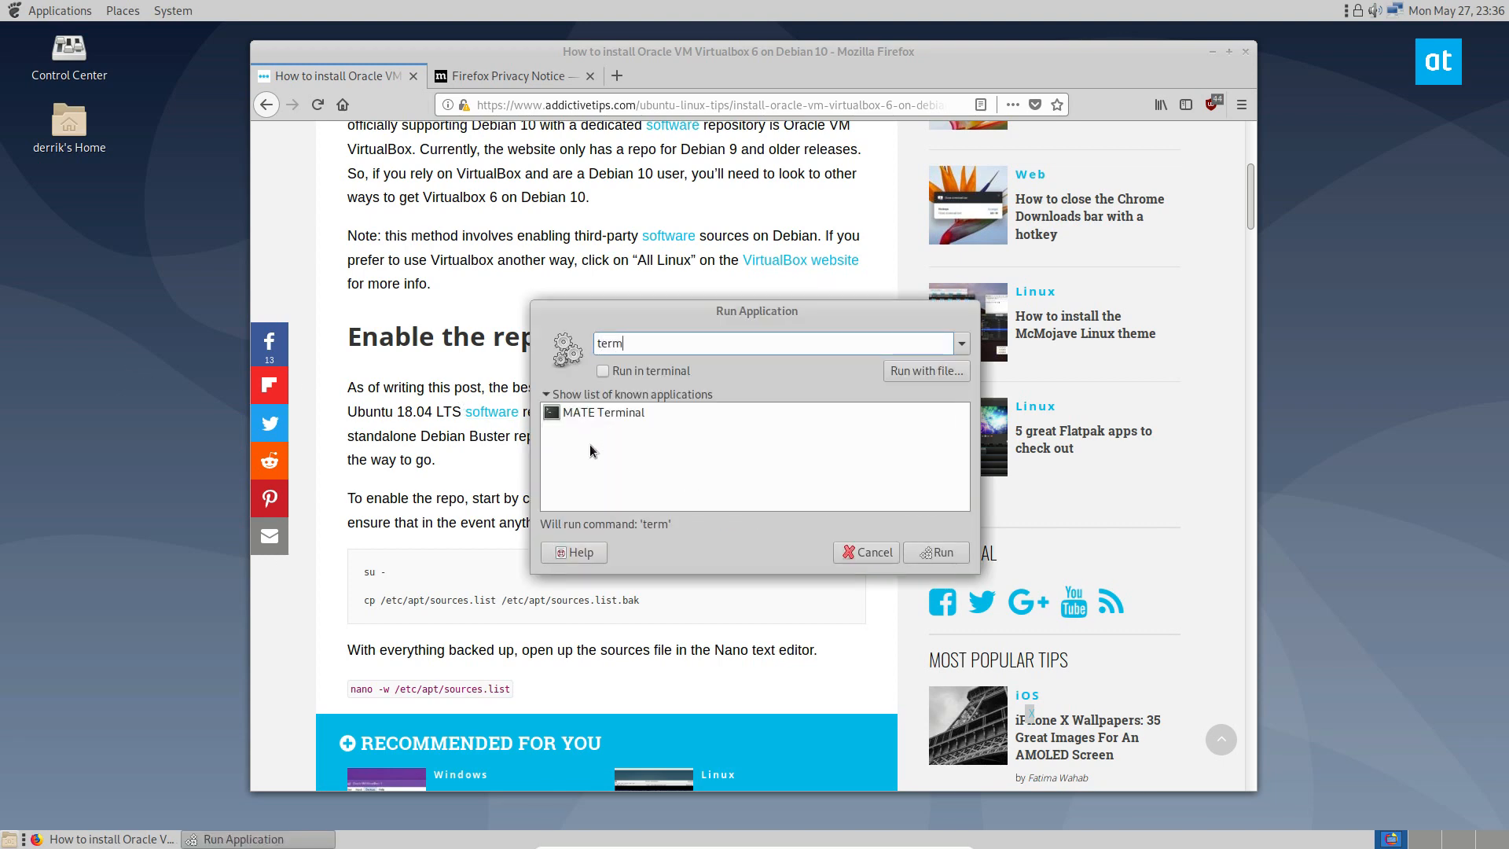
pyautogui.click(864, 551)
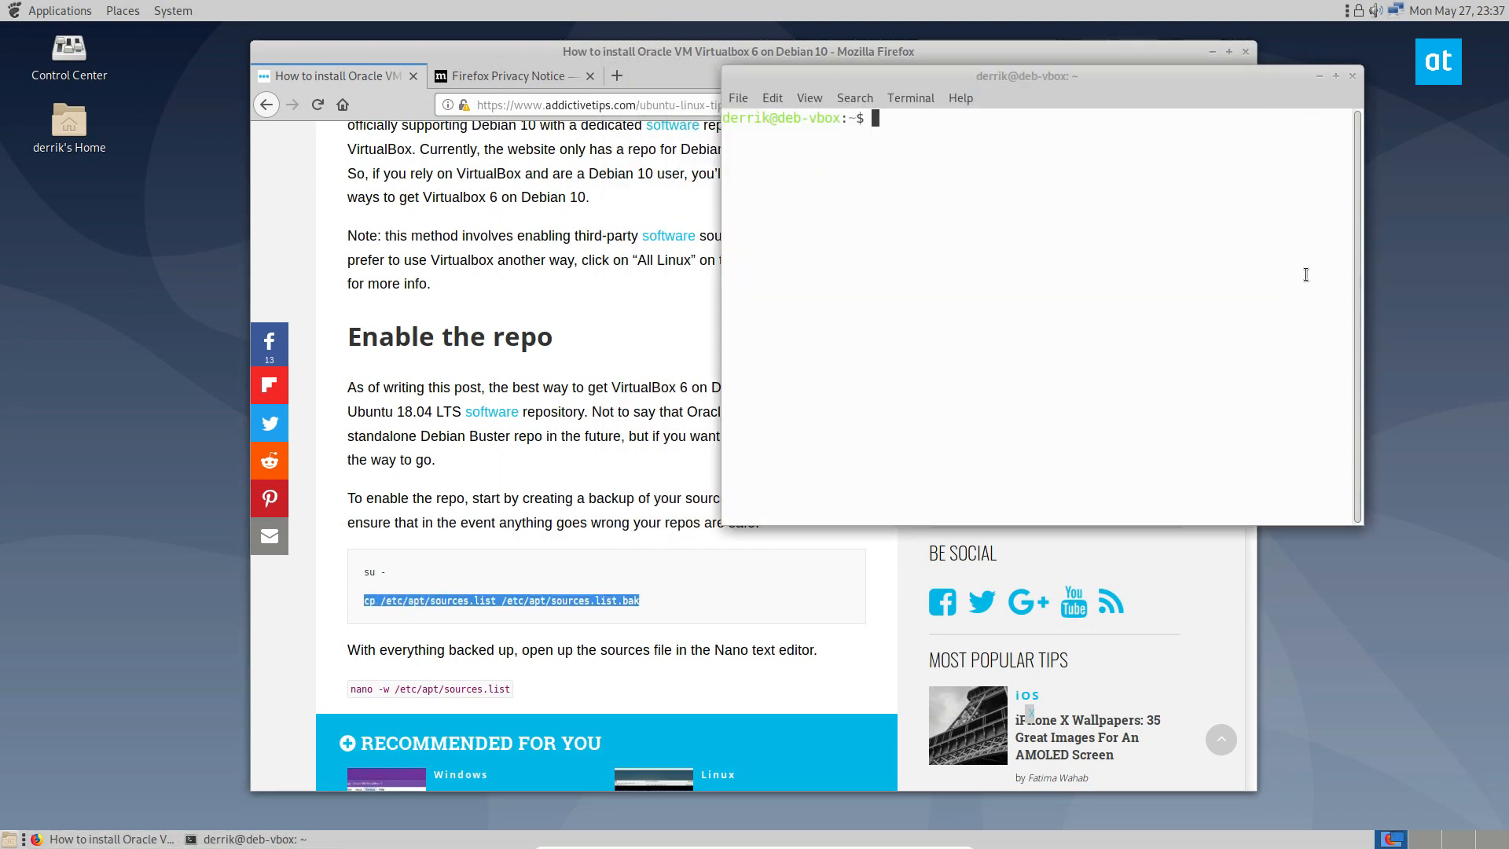
# Become root with su - and copy /etc/apt/sources.list to sources.list.bak
pyautogui.write('su -')
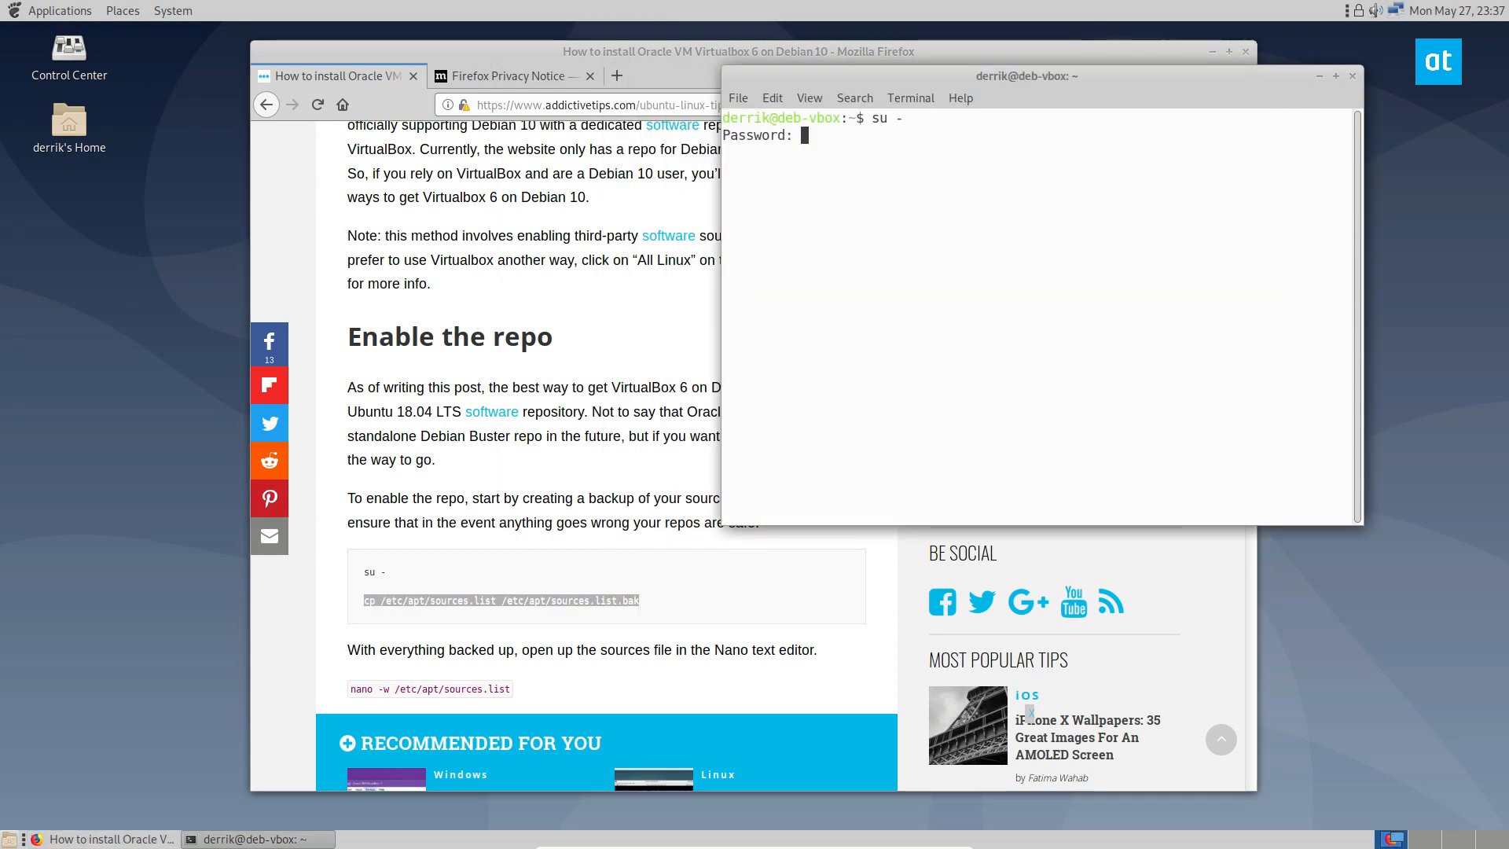
pyautogui.write('cp /etc/apt/sources.list /etc/apt/sources.list.bak')
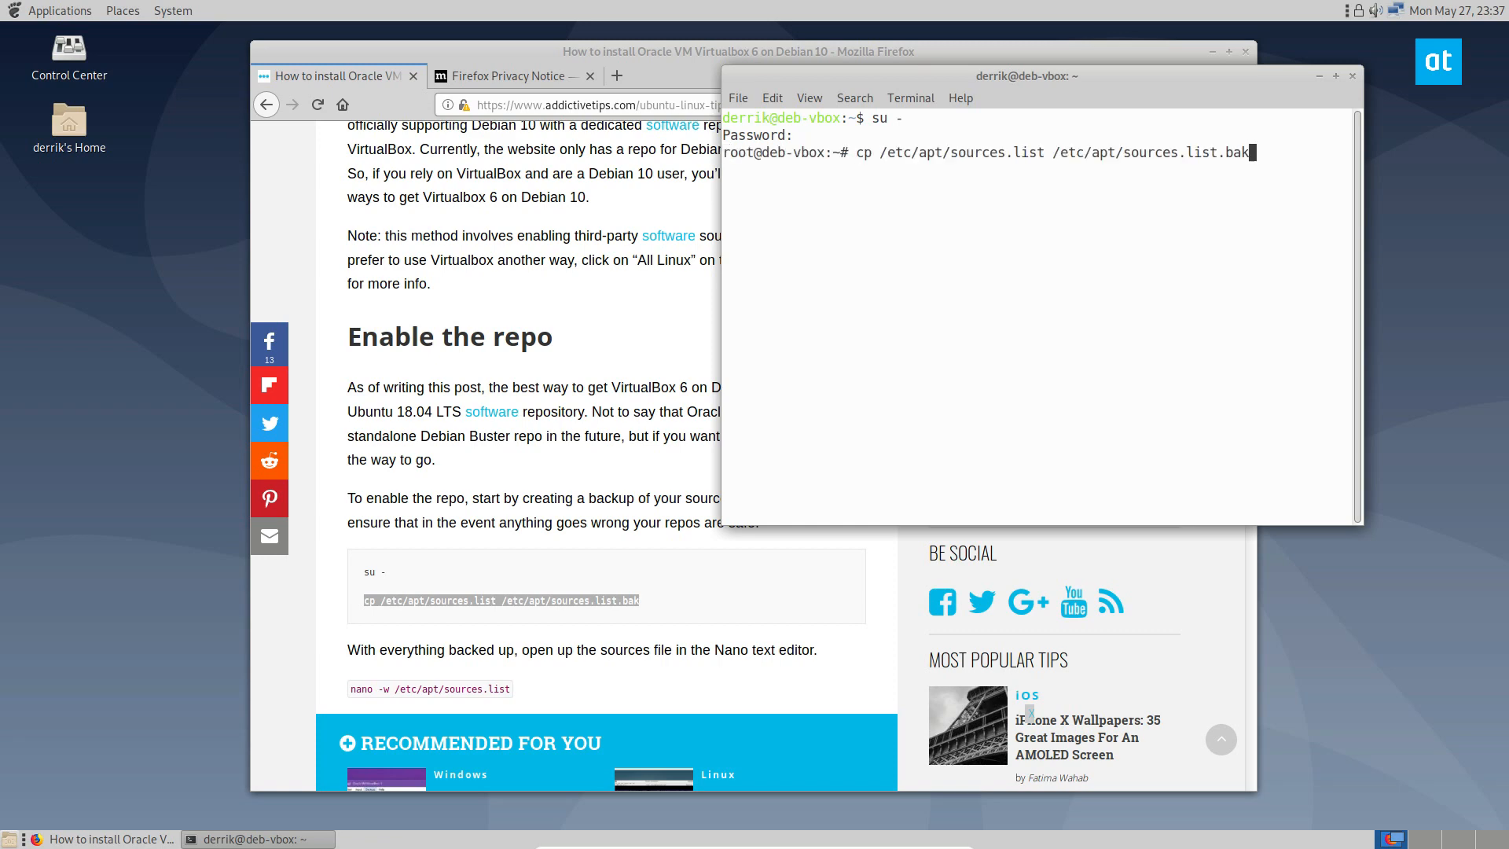
pyautogui.press('Return')
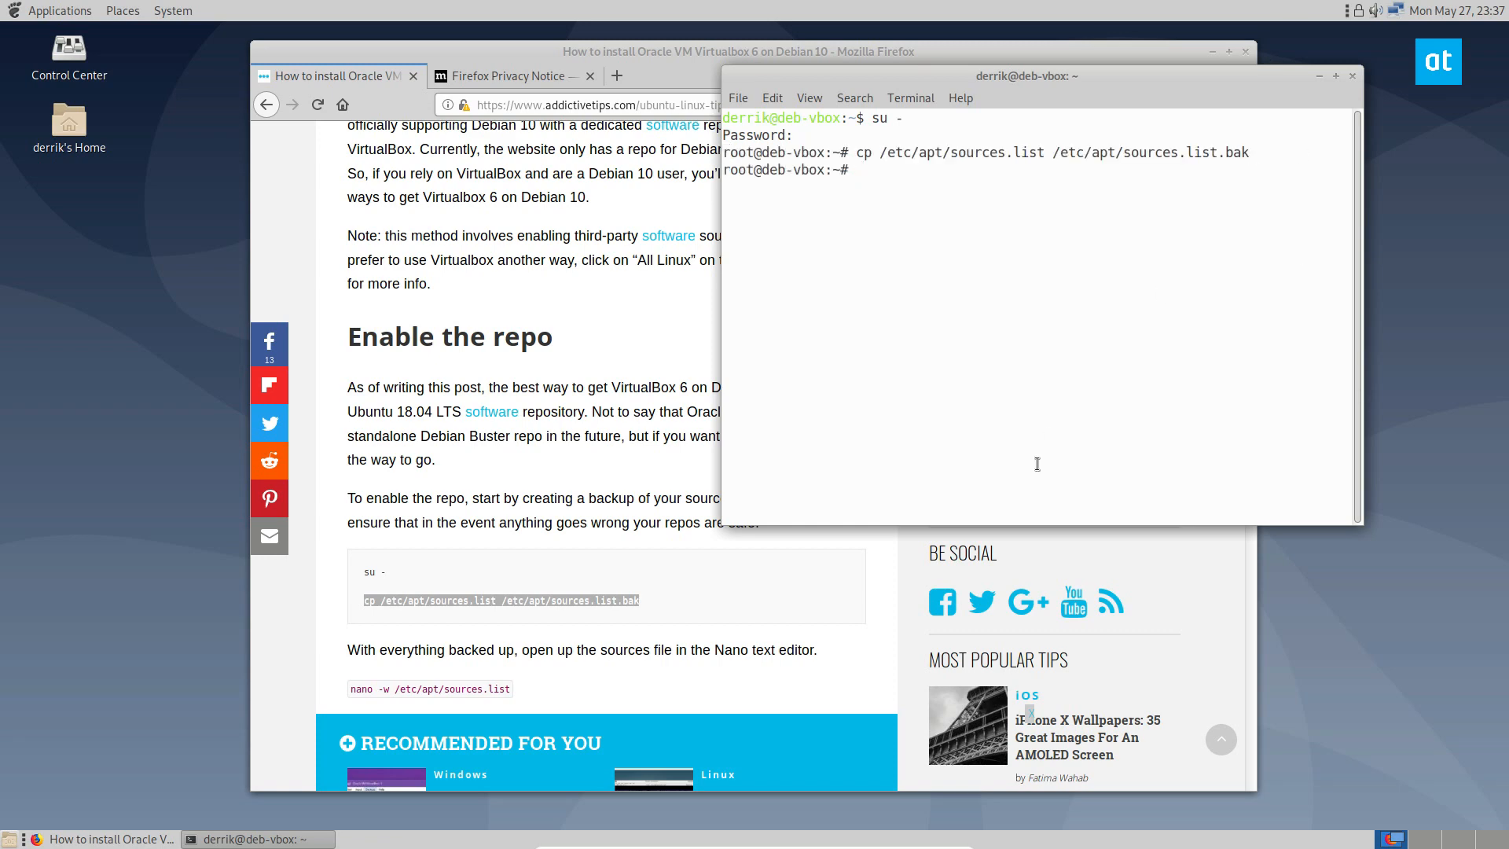
# Edit /etc/apt/sources.list in nano to view the VirtualBox Ubuntu Repo bionic entry
pyautogui.scroll(-3)
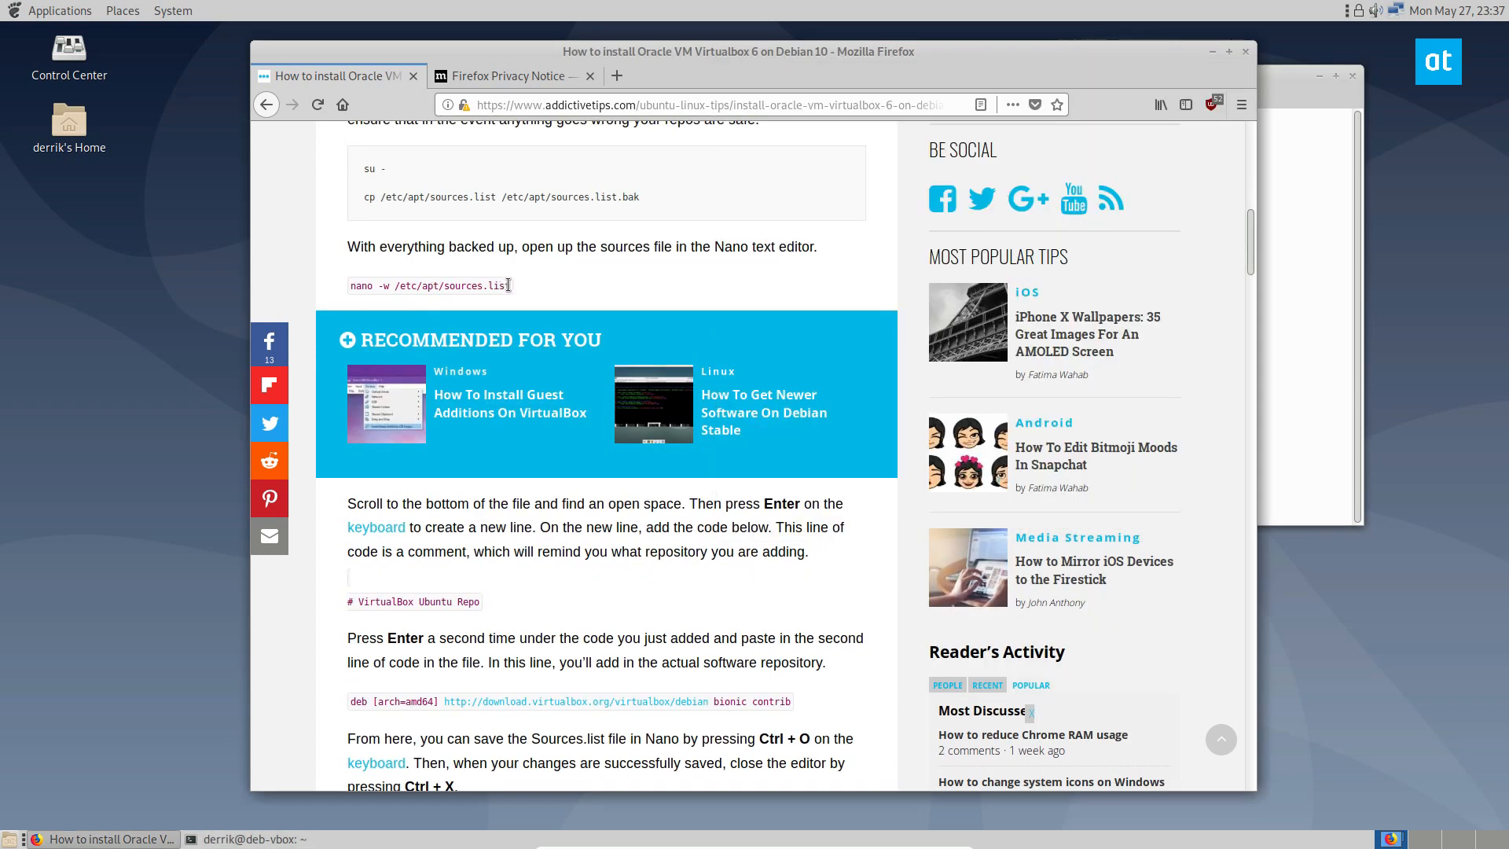
pyautogui.click(250, 839)
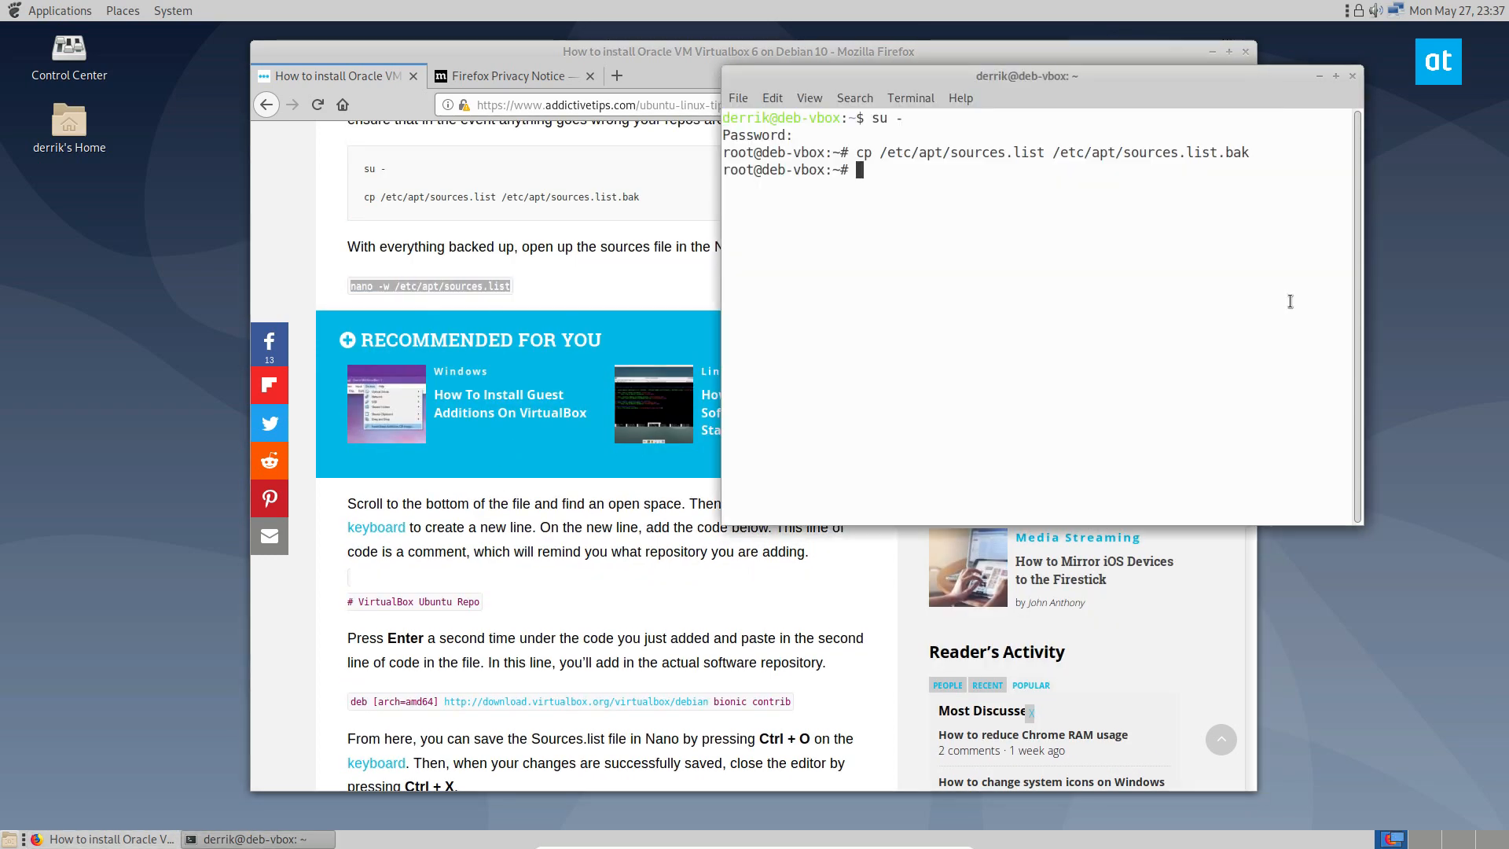
pyautogui.write('nano -w /etc/apt/sources.list')
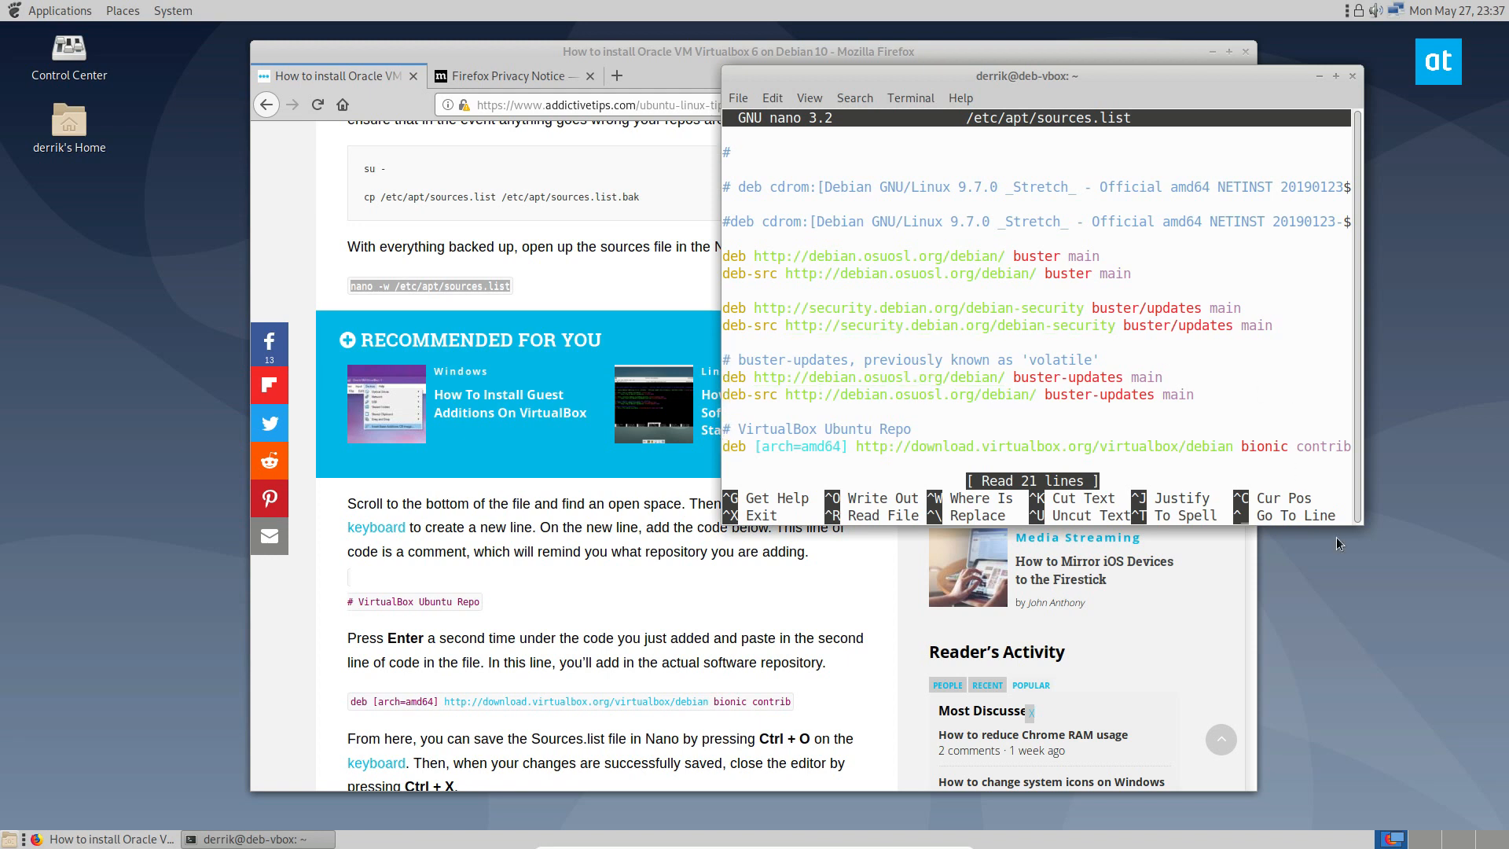
pyautogui.scroll(-3)
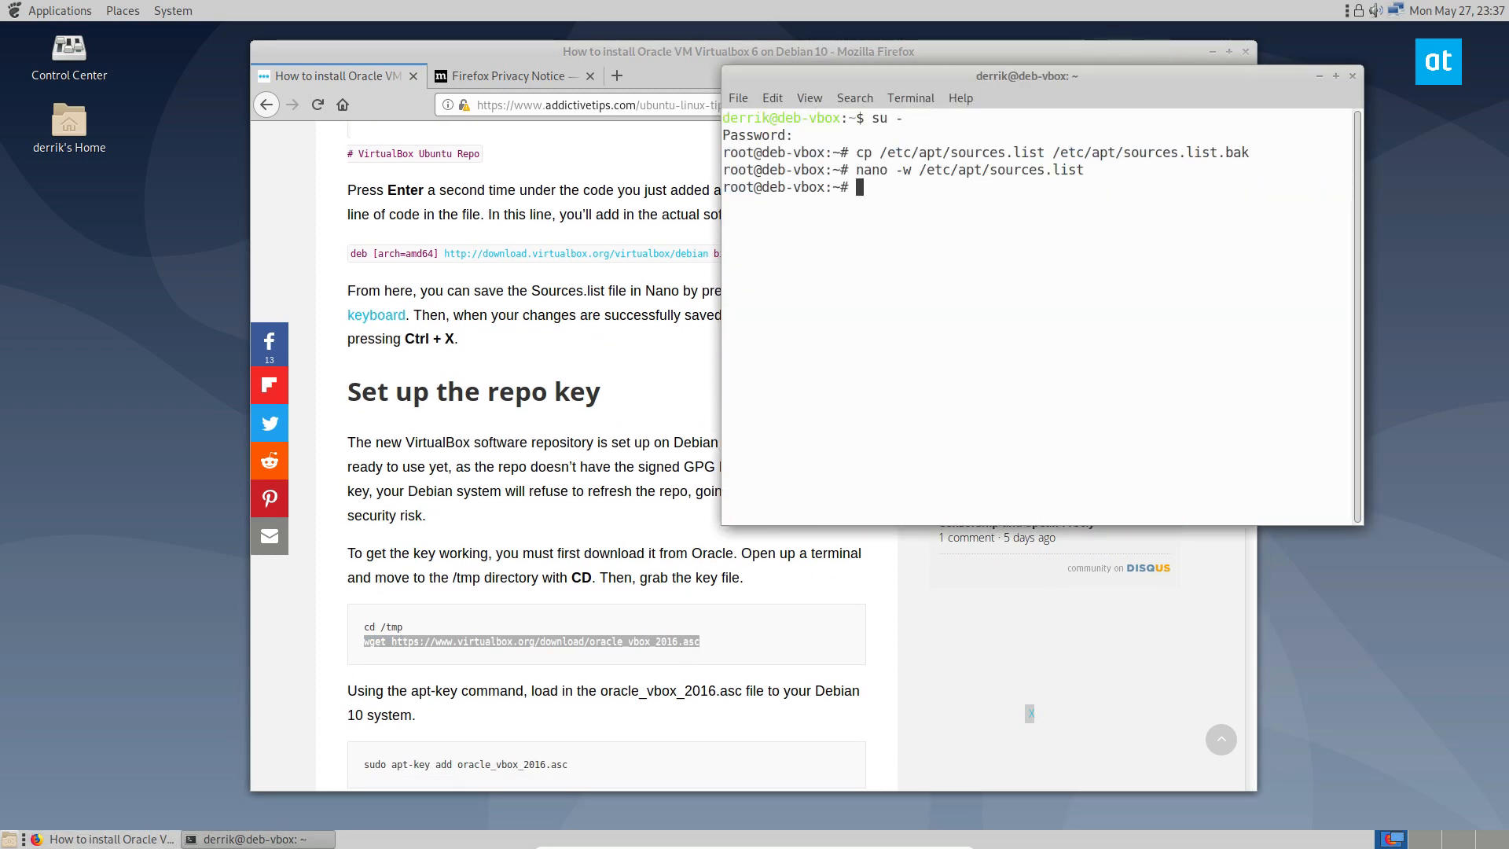
# Change to /tmp and add the oracle_vbox_2016.asc key with apt-key
pyautogui.write('cd /tmnp')
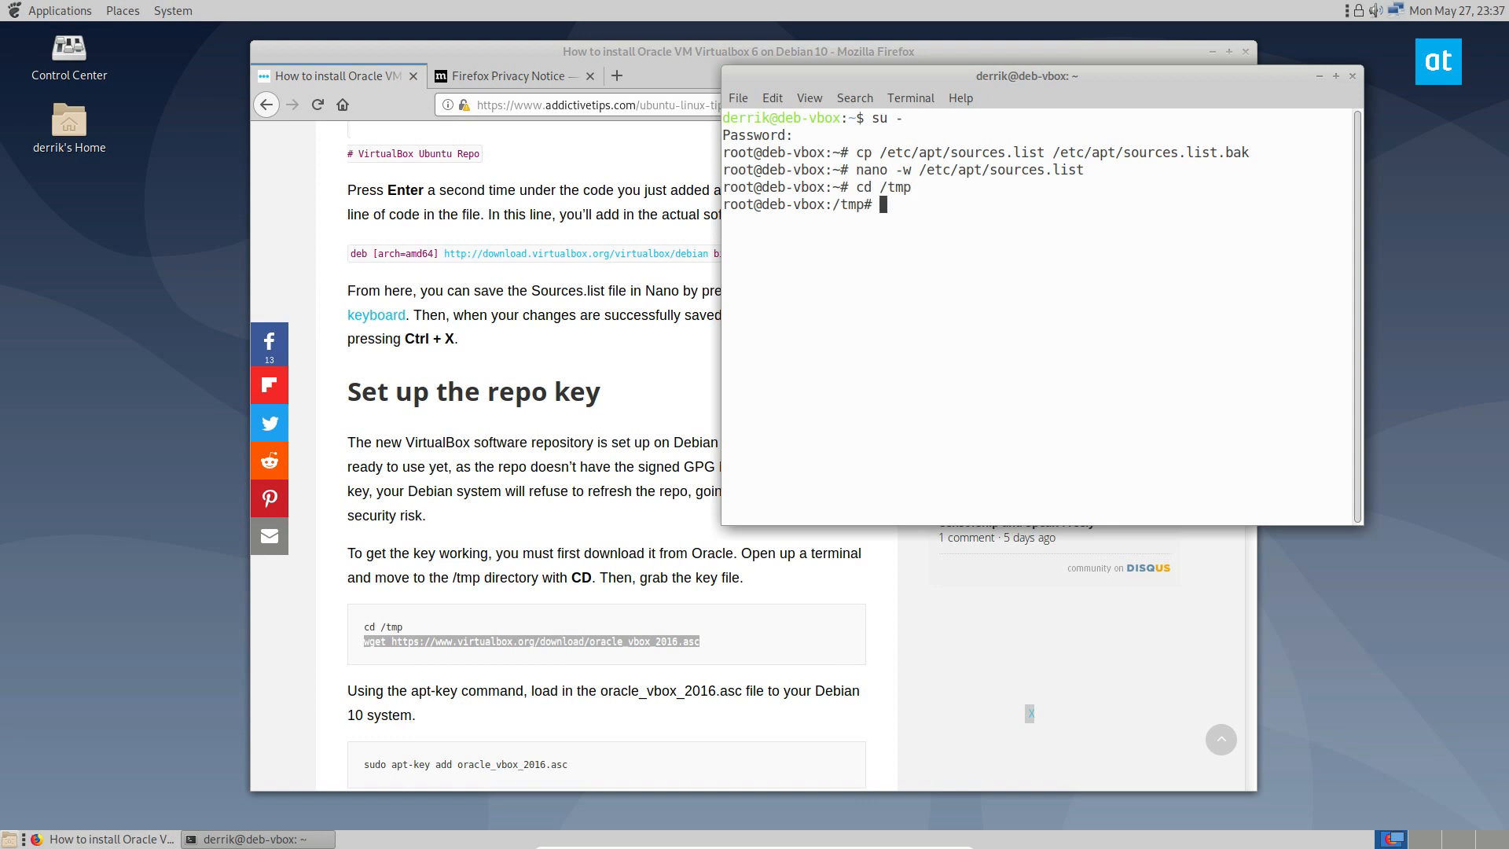
pyautogui.press('Return')
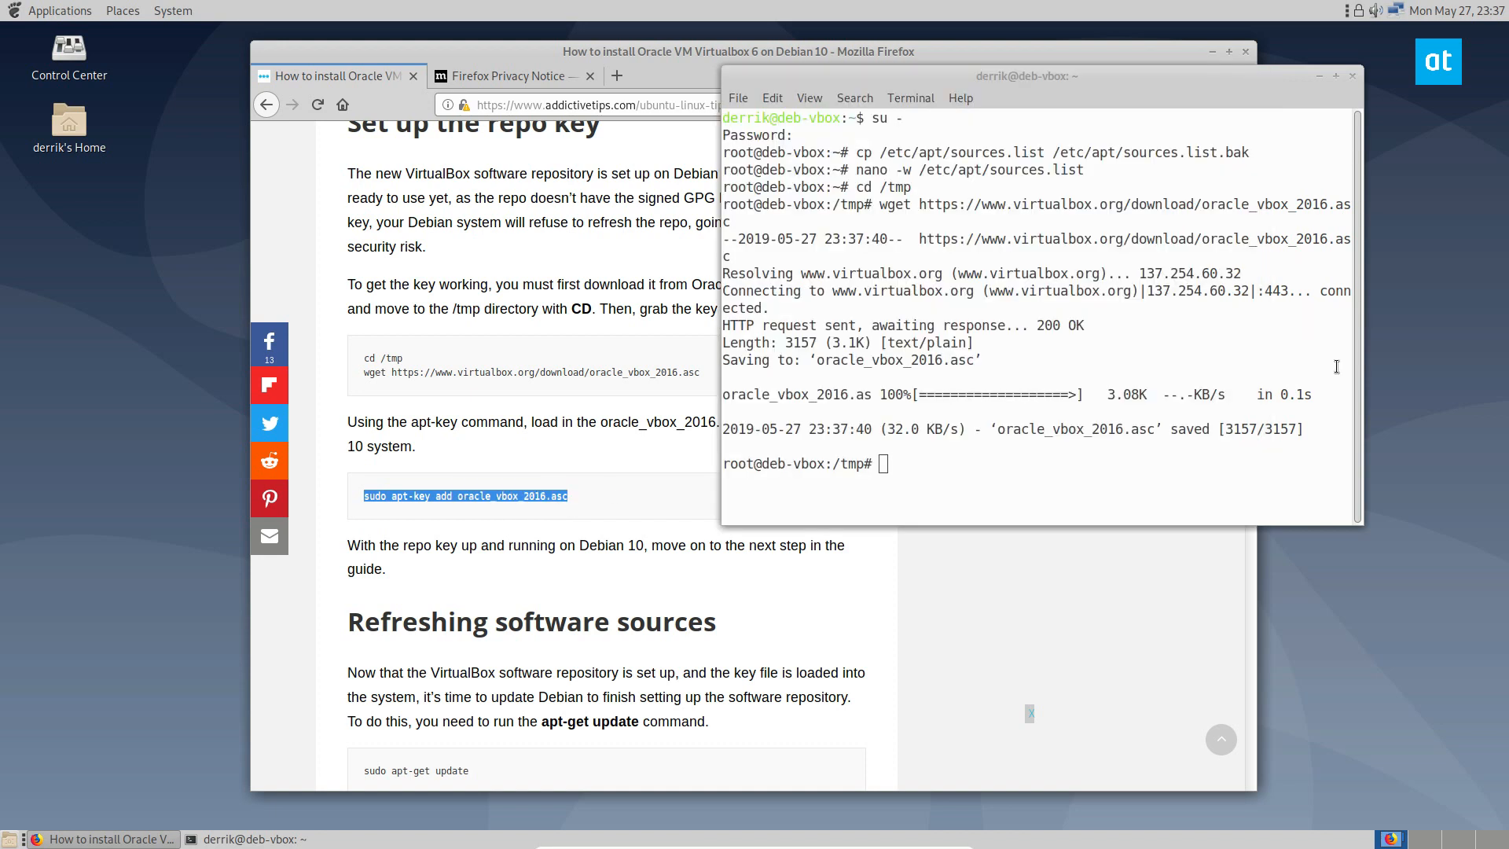
pyautogui.write('sudo apt-key add oracle_vbox_2016.asc')
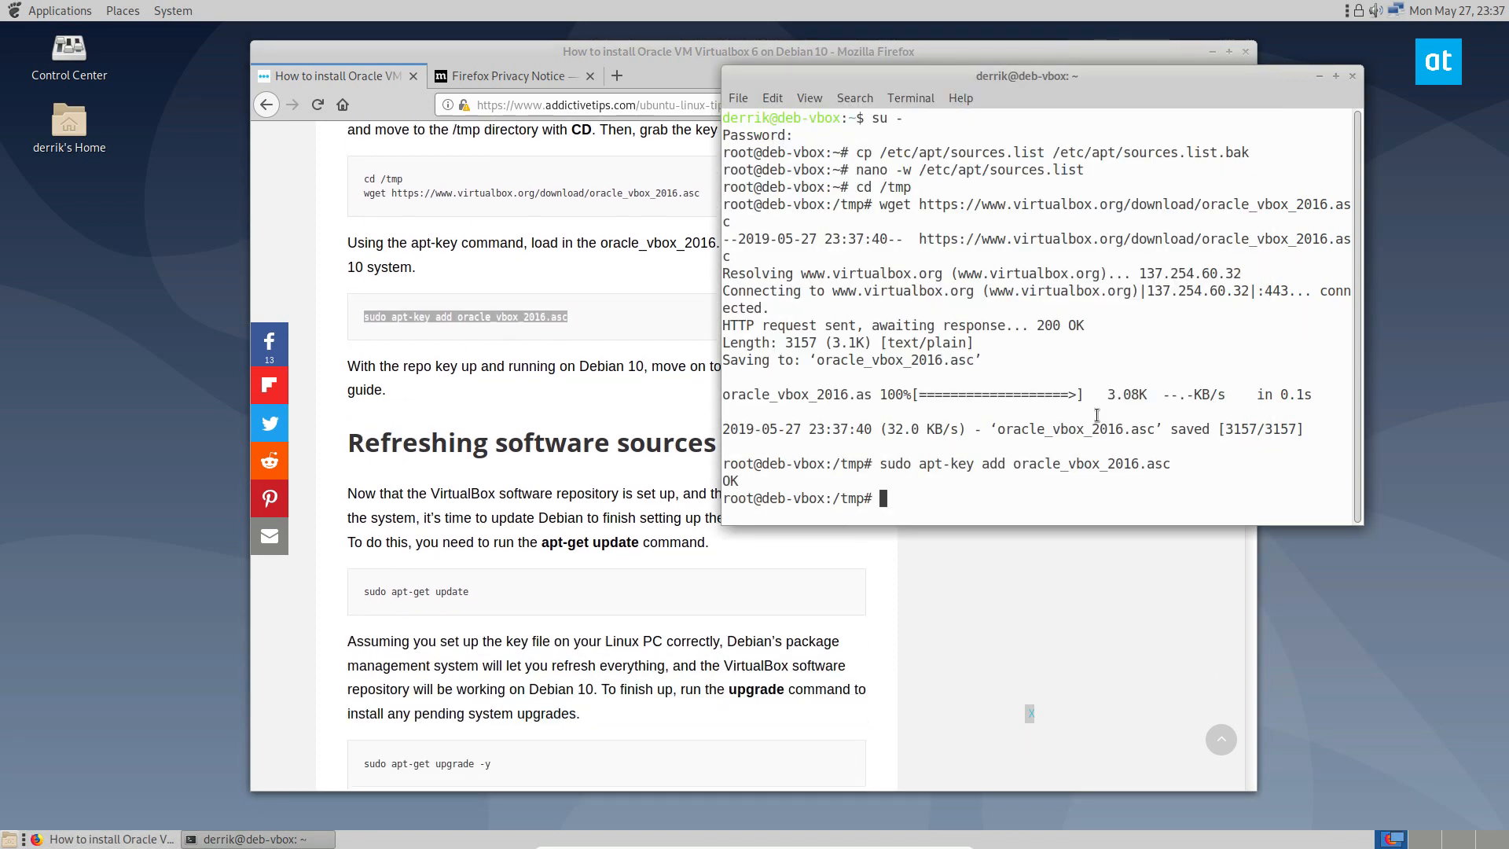
# Run apt-get update to refresh the package lists including the VirtualBox repository
pyautogui.write('apt -g')
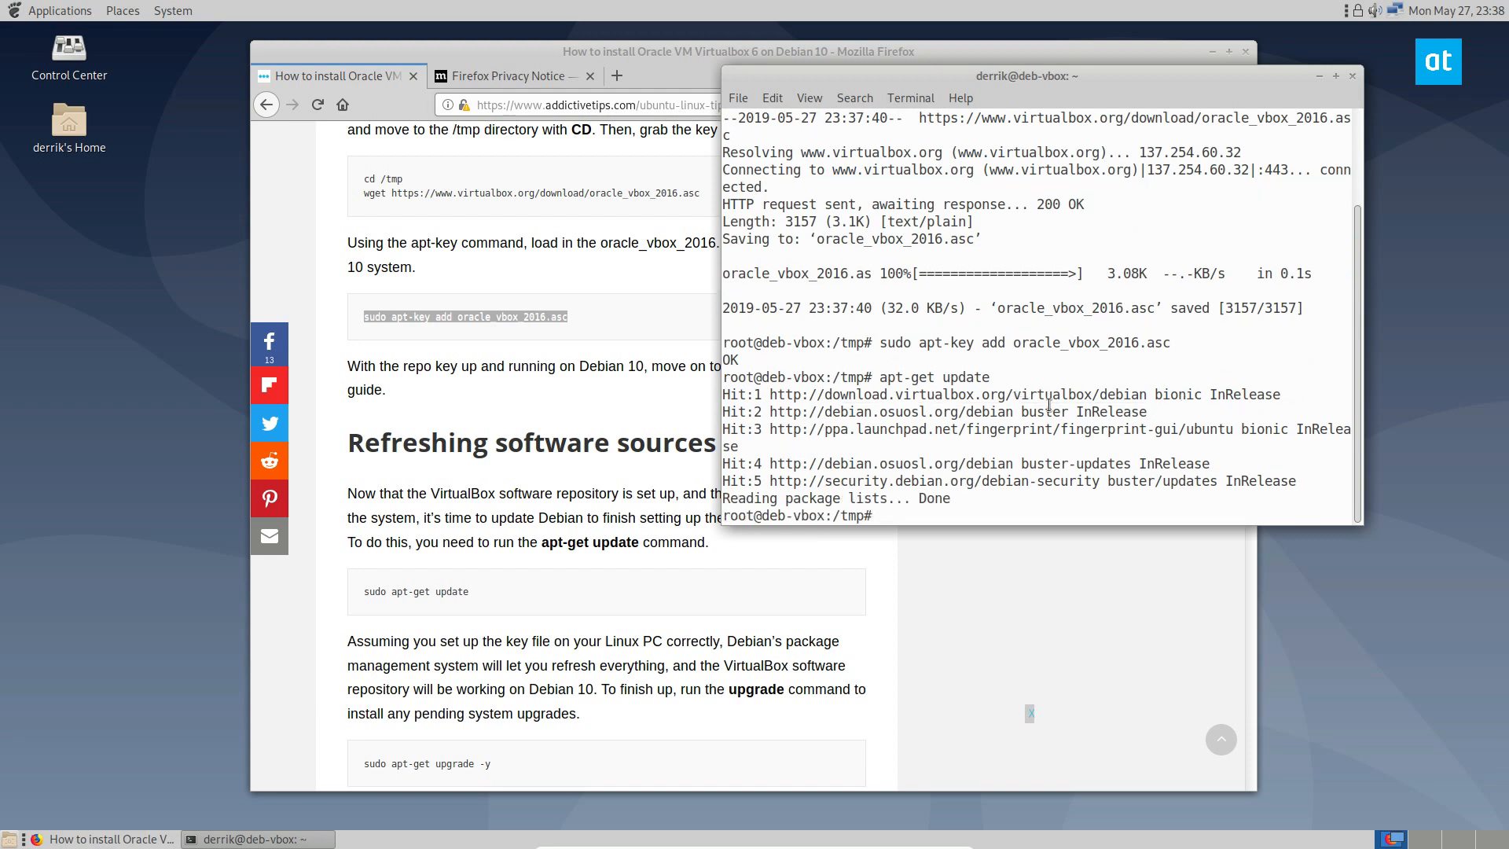
pyautogui.scroll(-3)
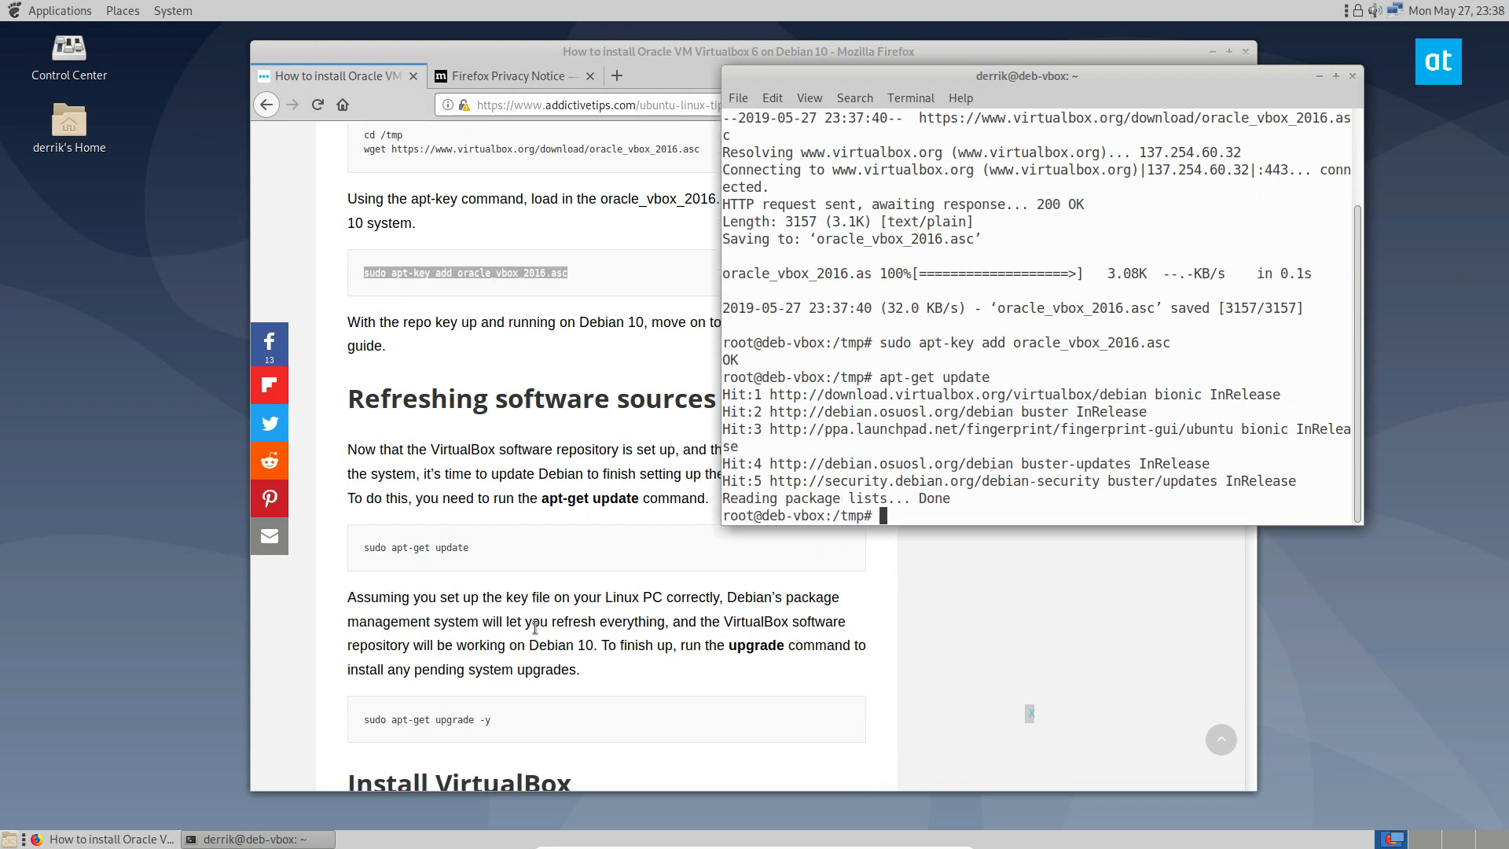
pyautogui.write('sudo')
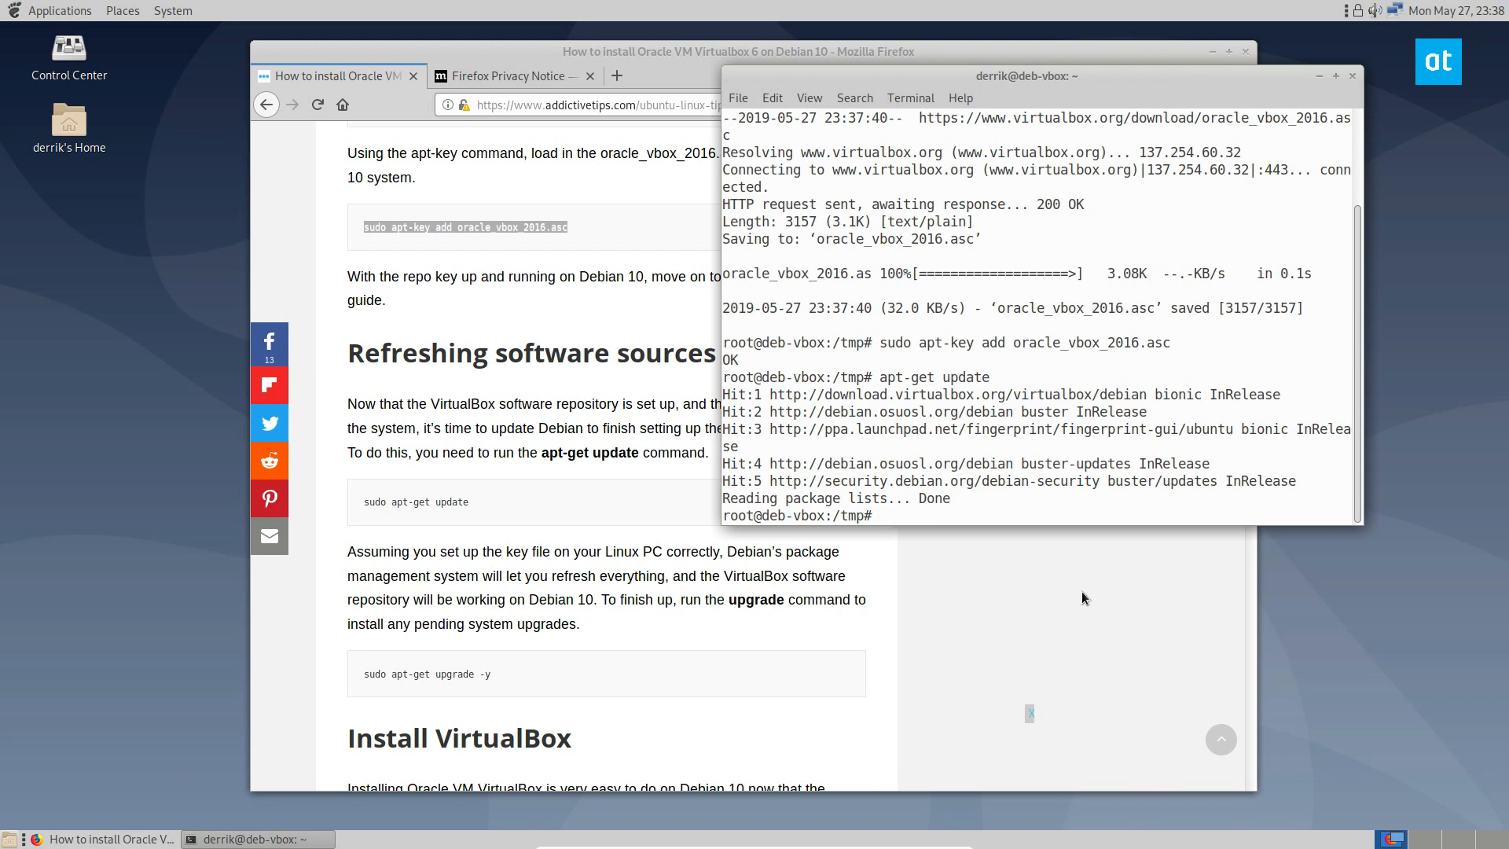
pyautogui.write('apt')
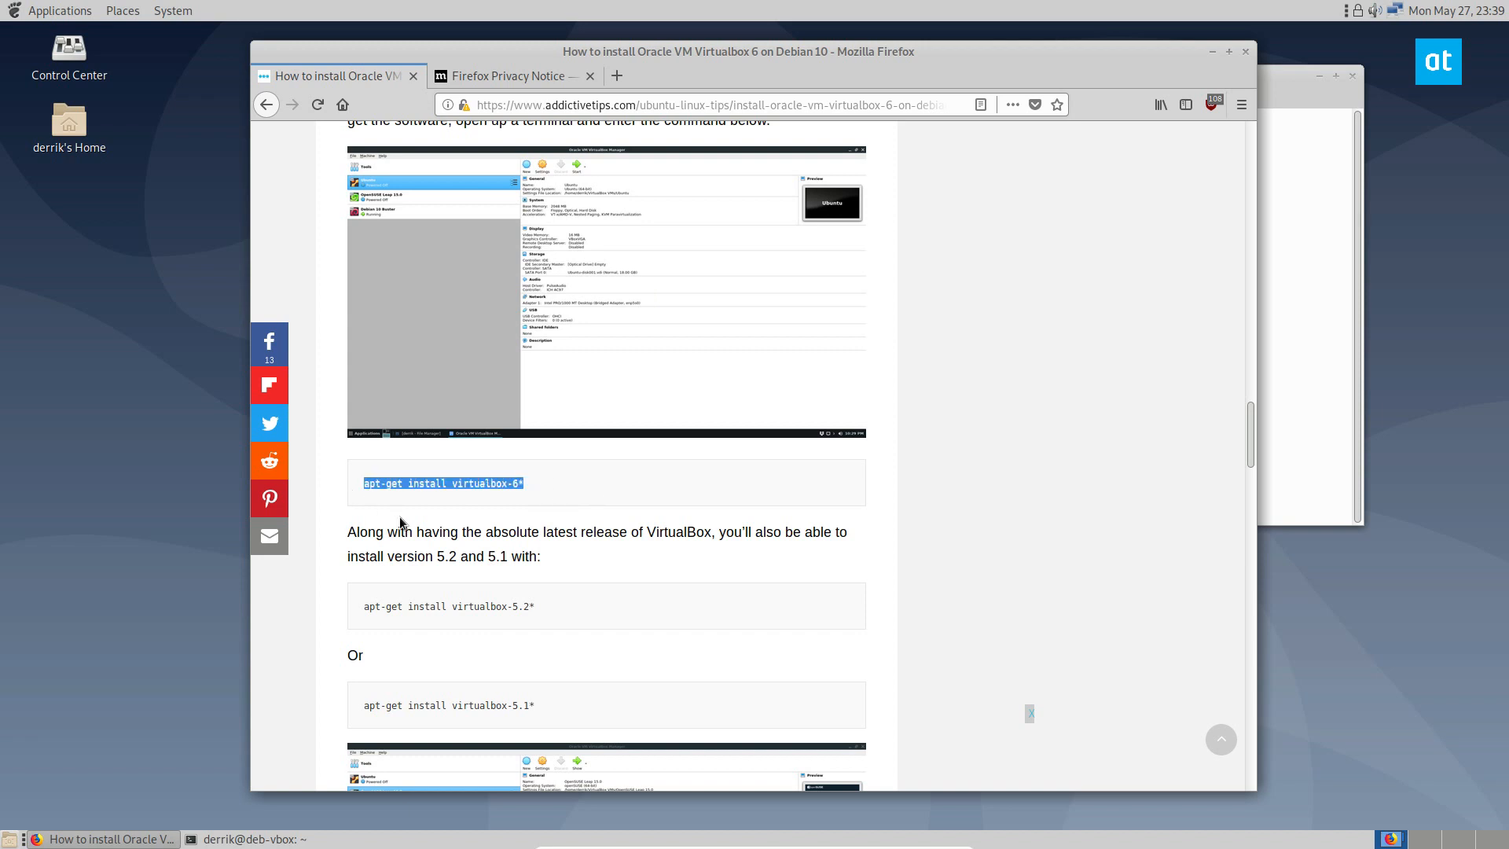
# Install virtualbox-6* with apt-get, answering y and waiting for setup to finish
pyautogui.click(251, 839)
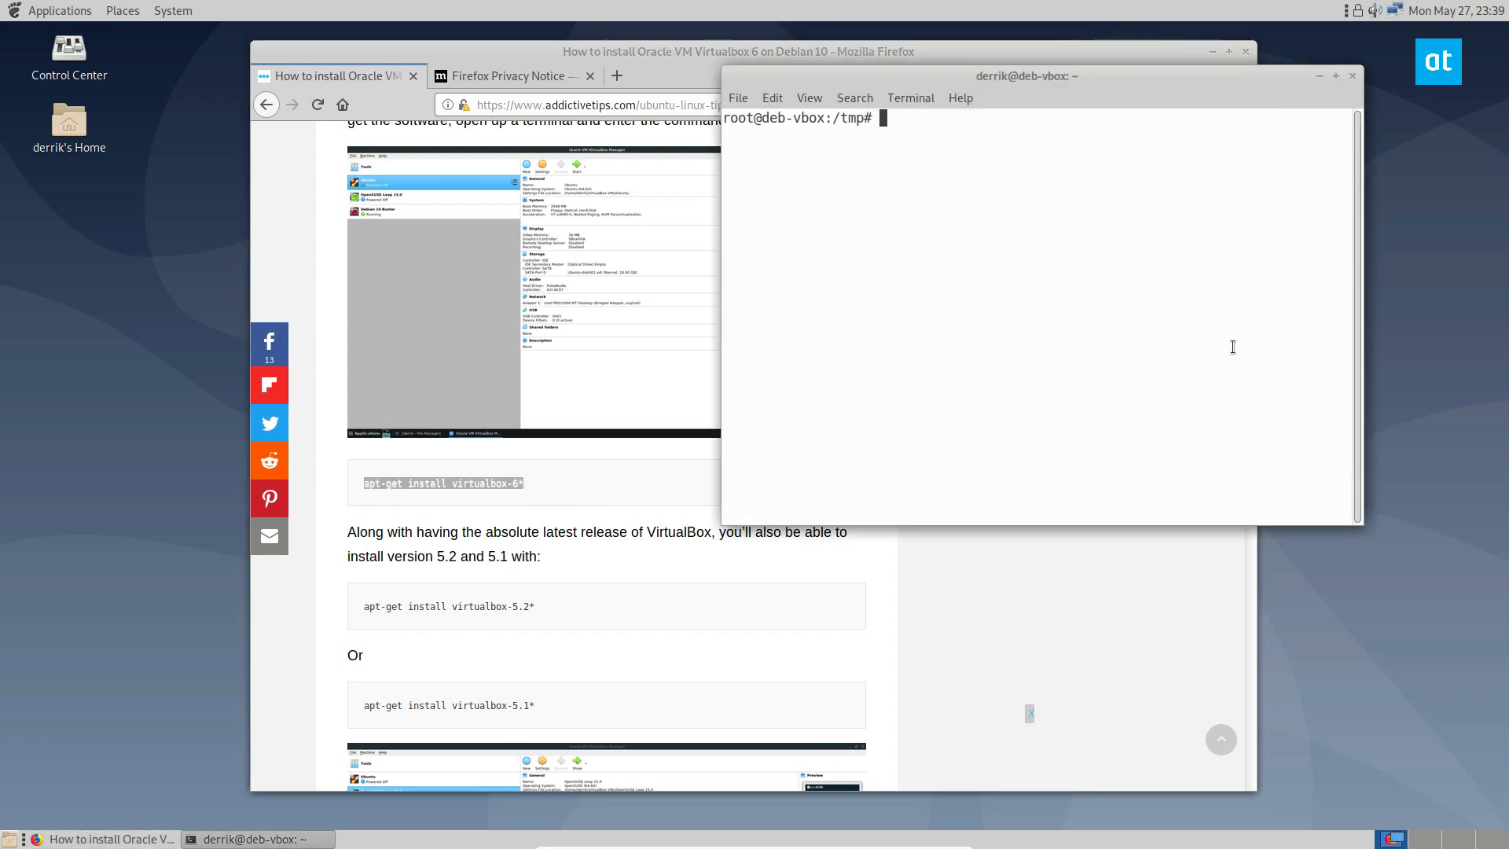
pyautogui.write('apt-get install virtualbox-6*')
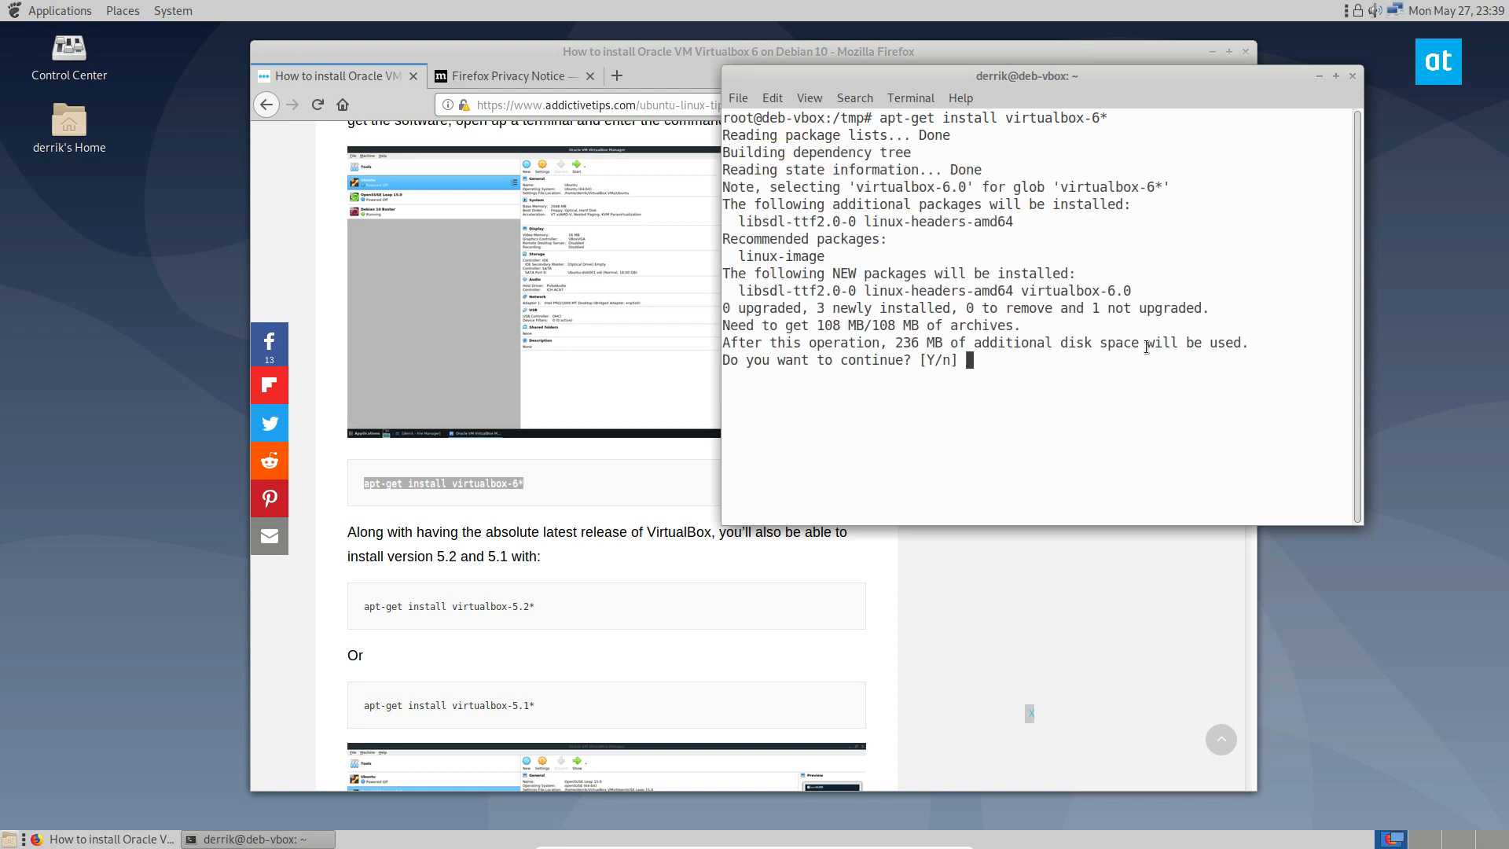
pyautogui.write('y')
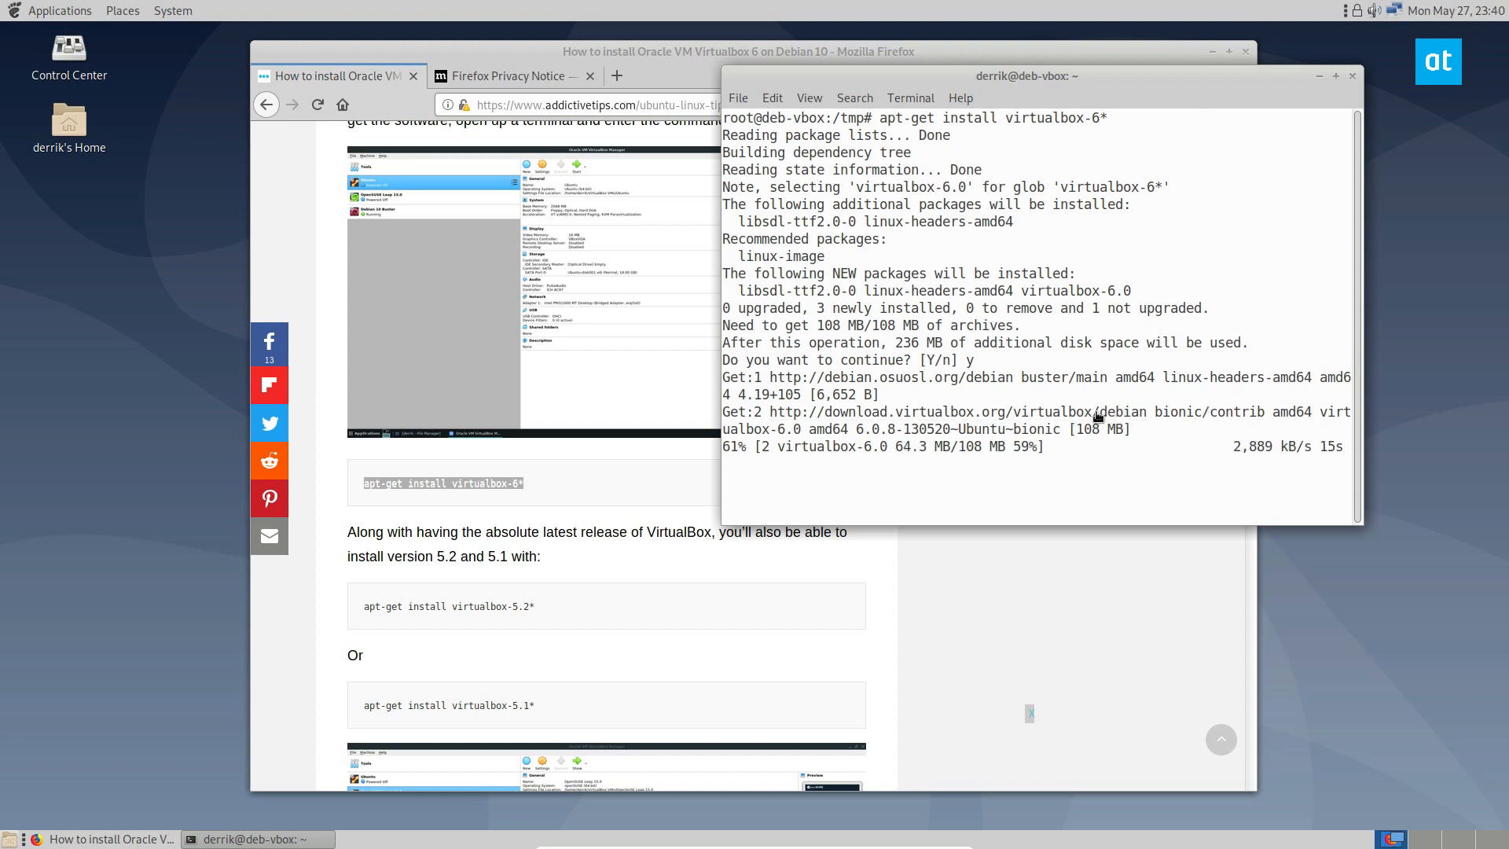
pyautogui.scroll(-3)
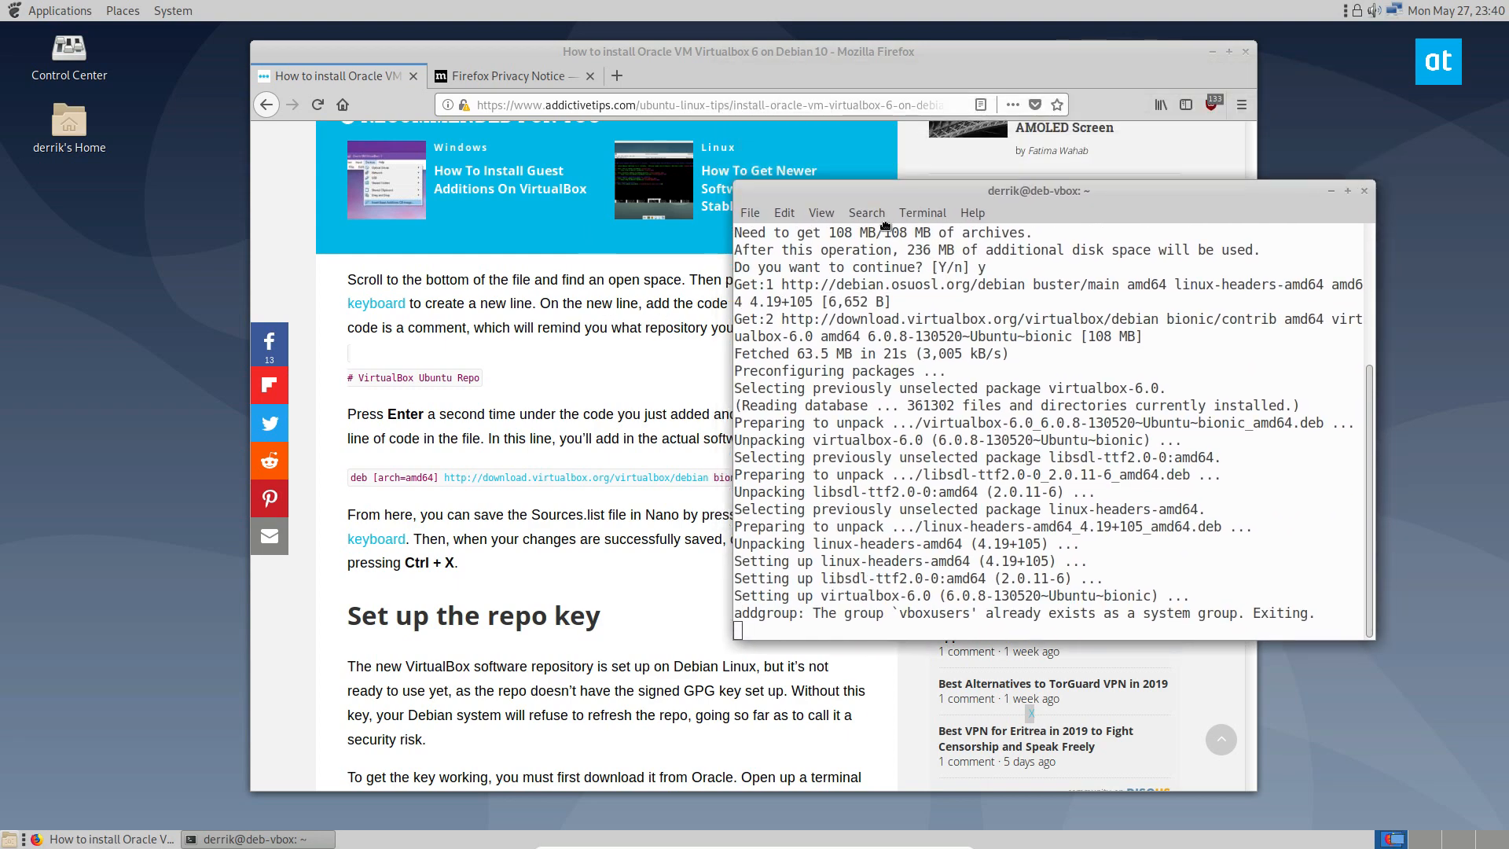
pyautogui.moveTo(1037, 190); pyautogui.dragTo(952, 228)
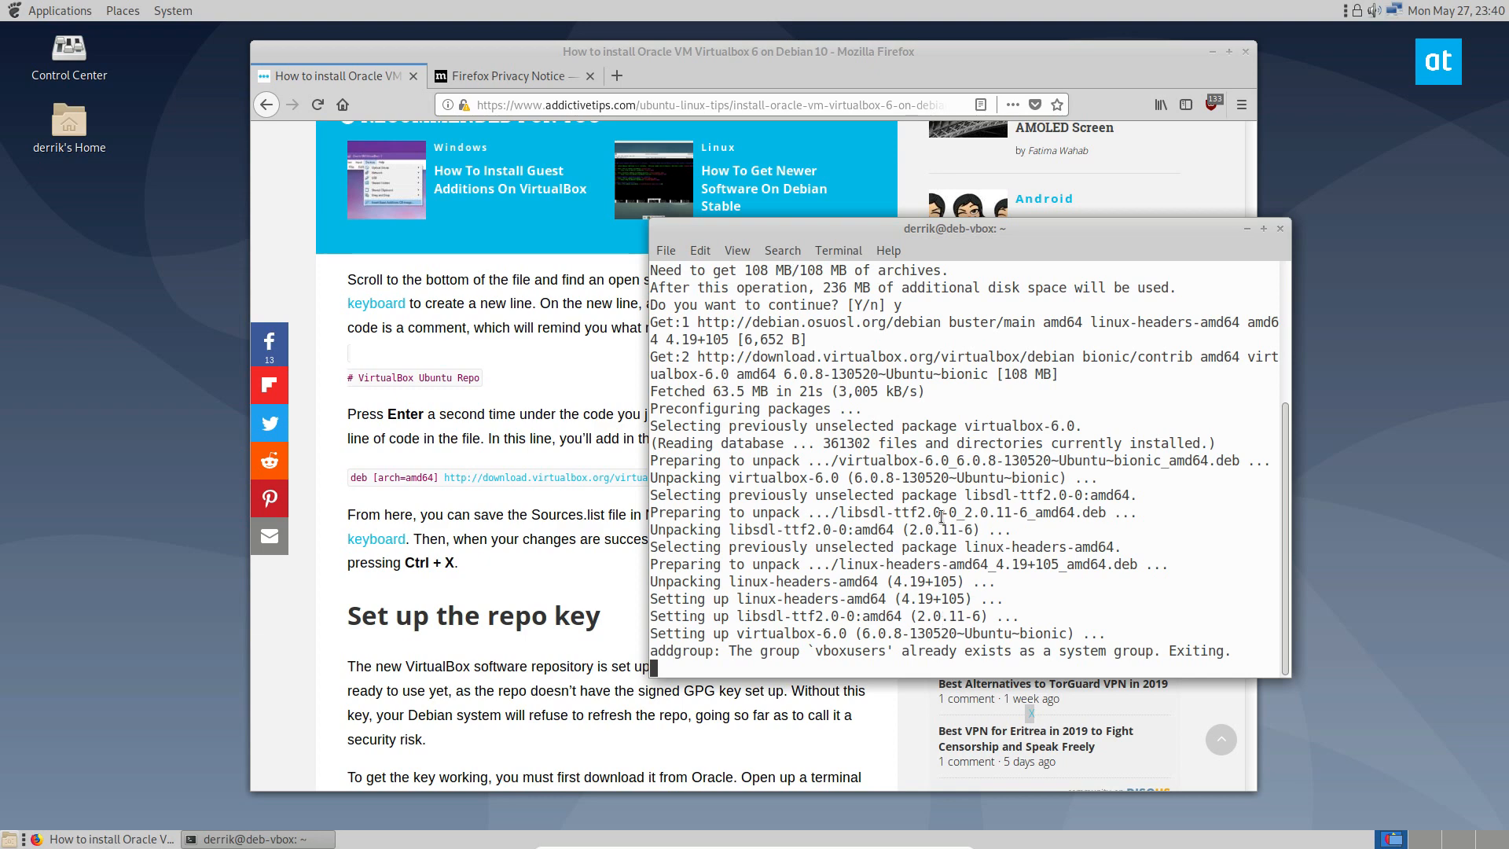
pyautogui.moveTo(1424, 379)
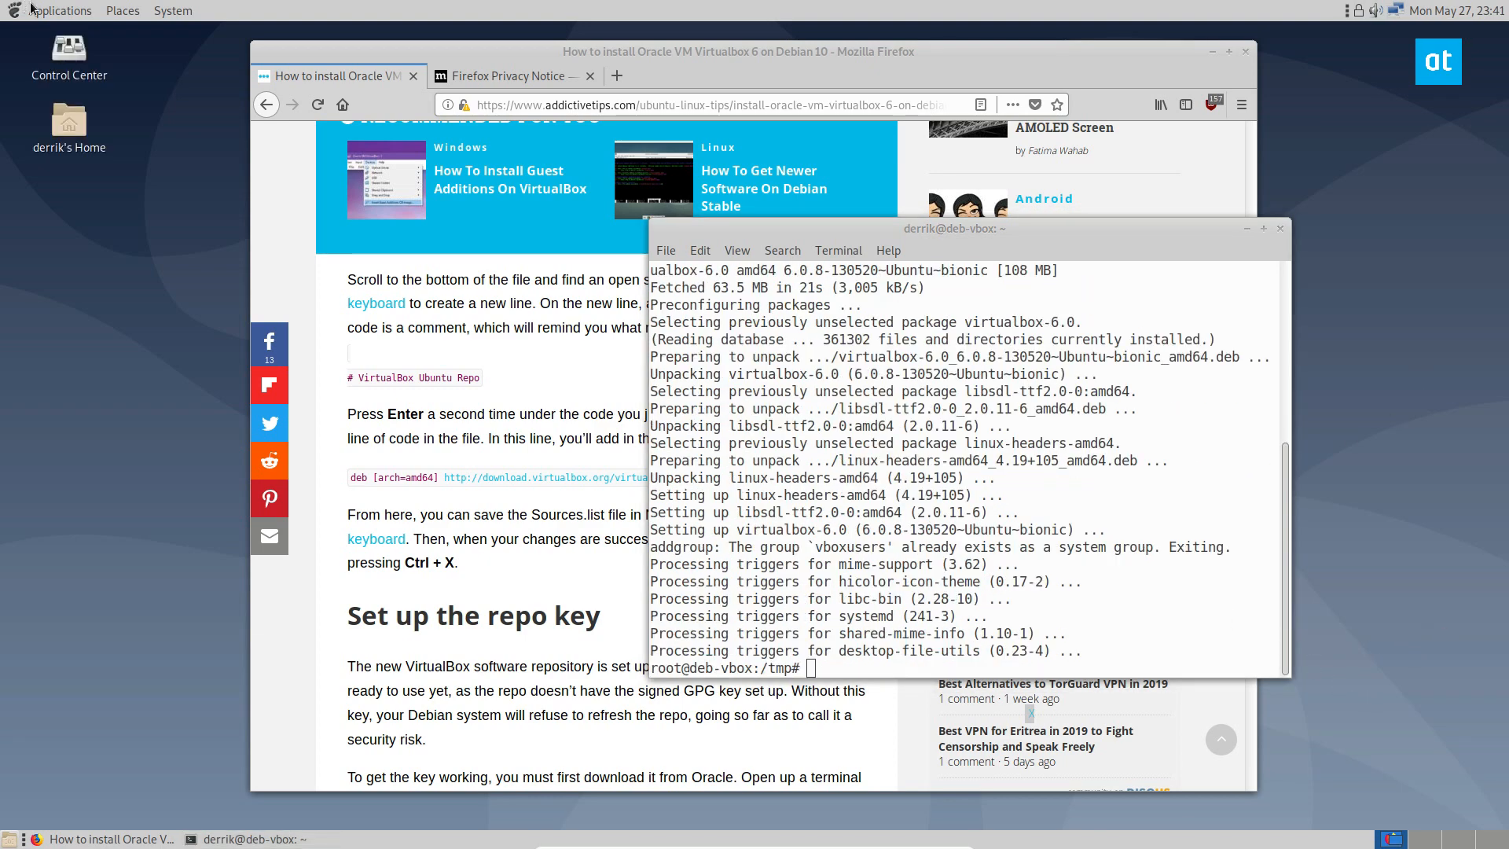
# Open the Applications menu to find the VirtualBox entry
pyautogui.click(53, 215)
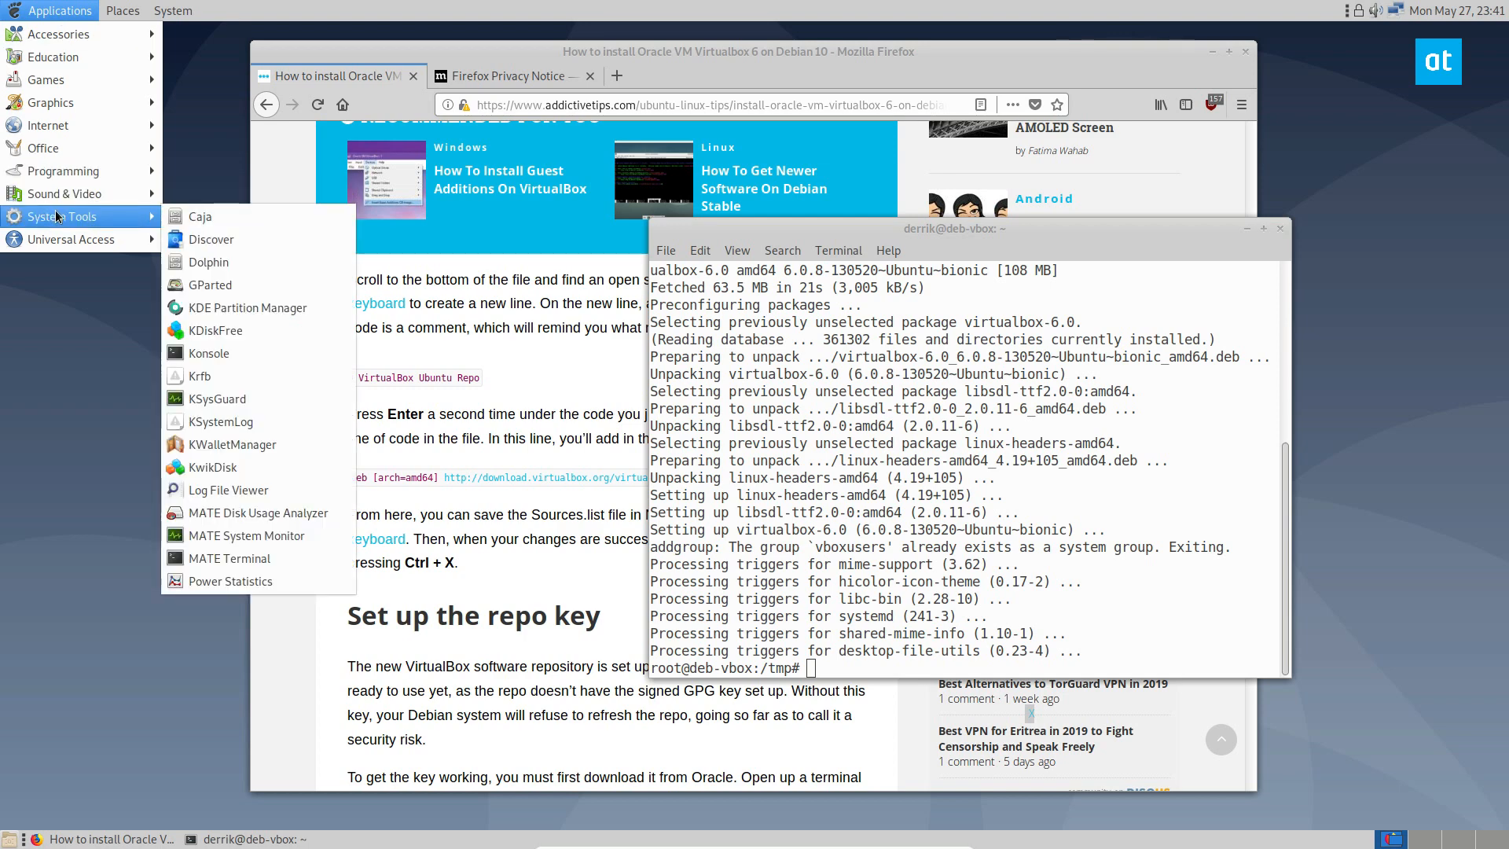
pyautogui.moveTo(63, 170)
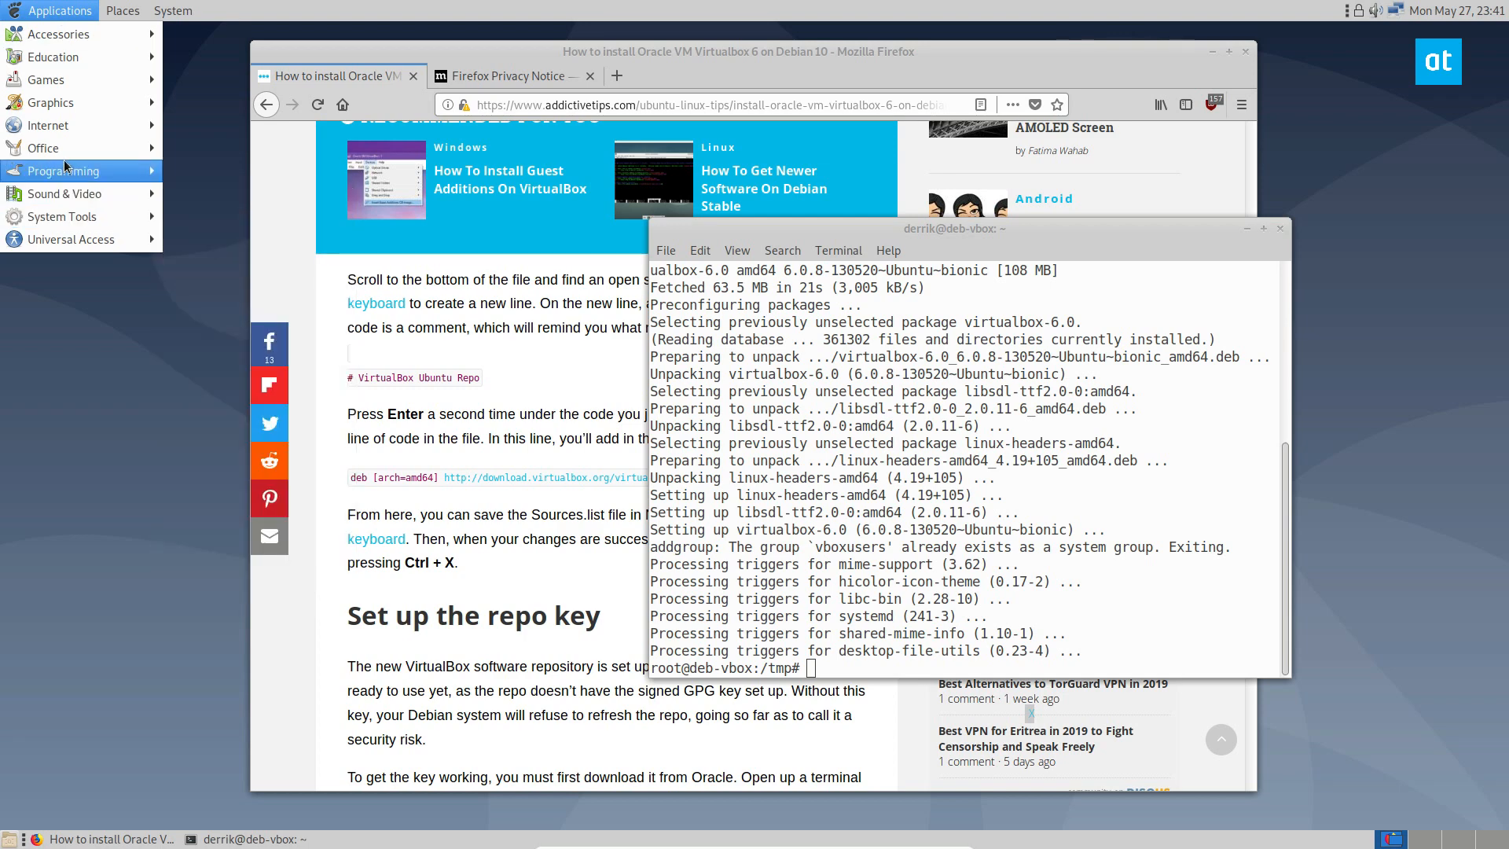
pyautogui.moveTo(46, 79)
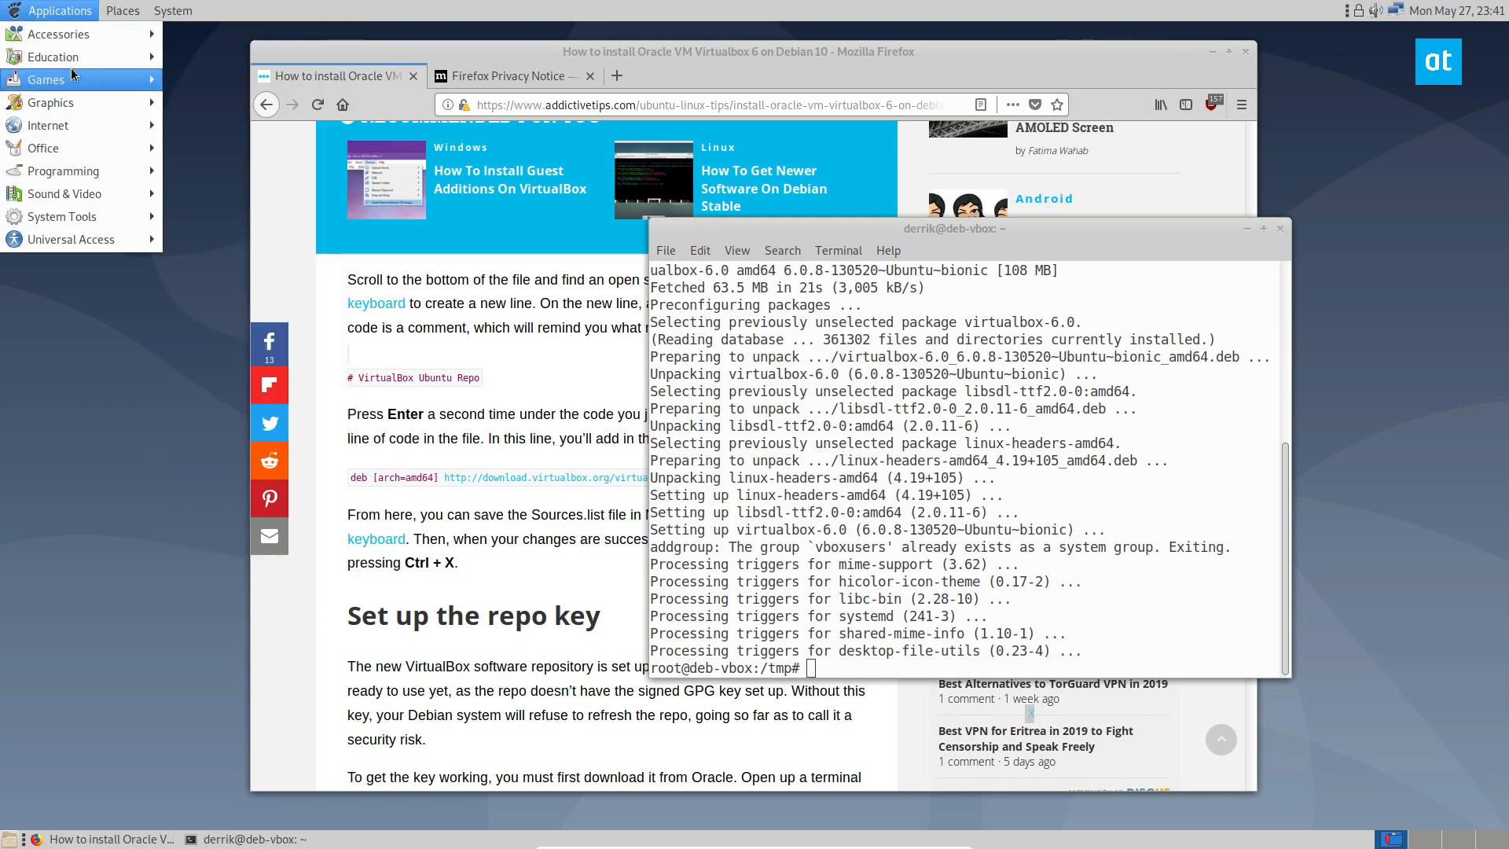
pyautogui.moveTo(49, 126)
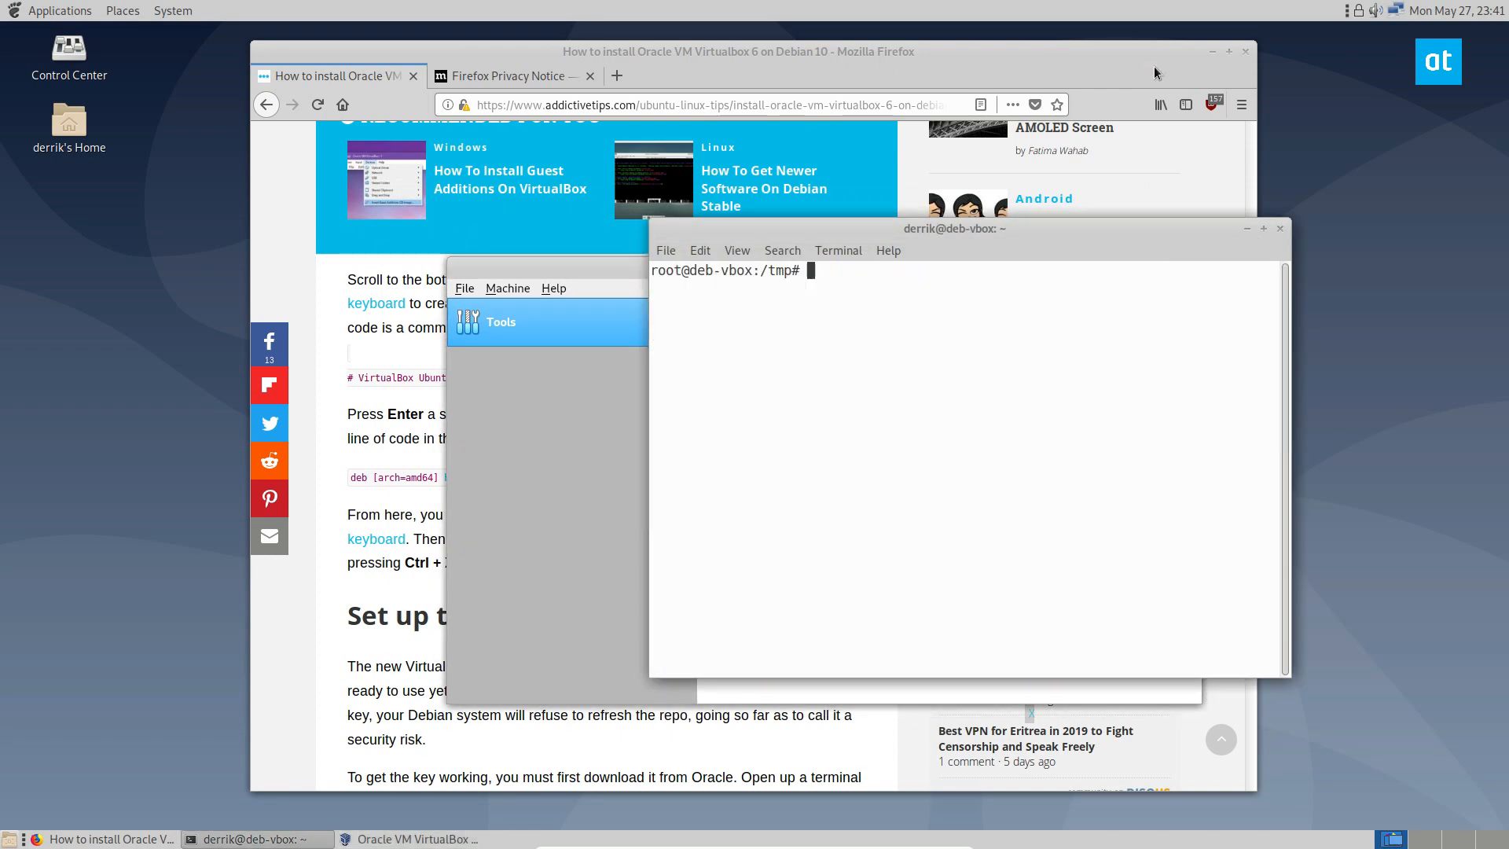
# Minimize the browser and terminal so only VirtualBox Manager remains visible
pyautogui.click(409, 838)
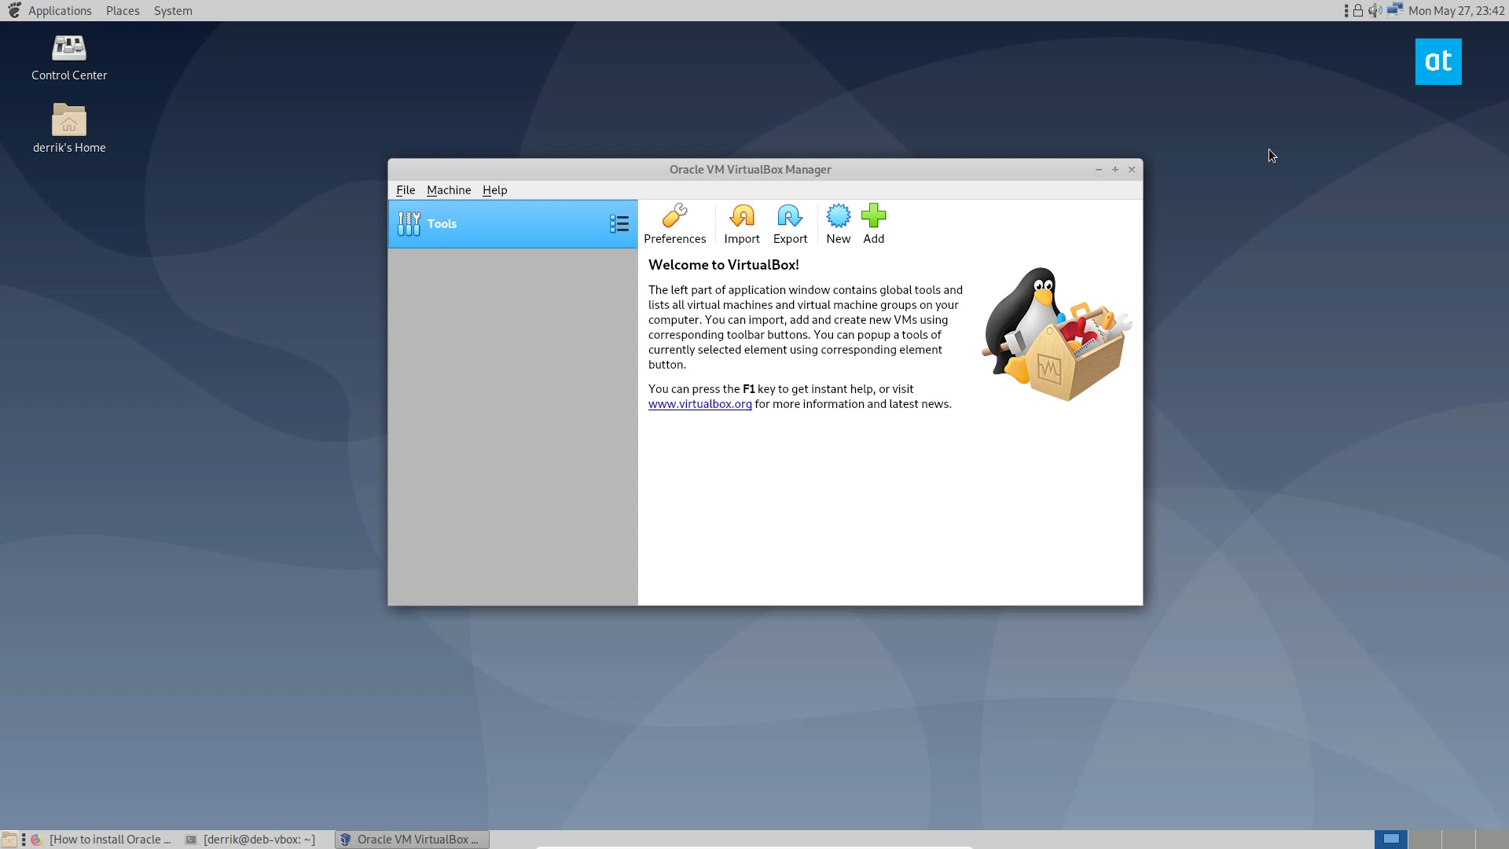
pyautogui.moveTo(1396, 268)
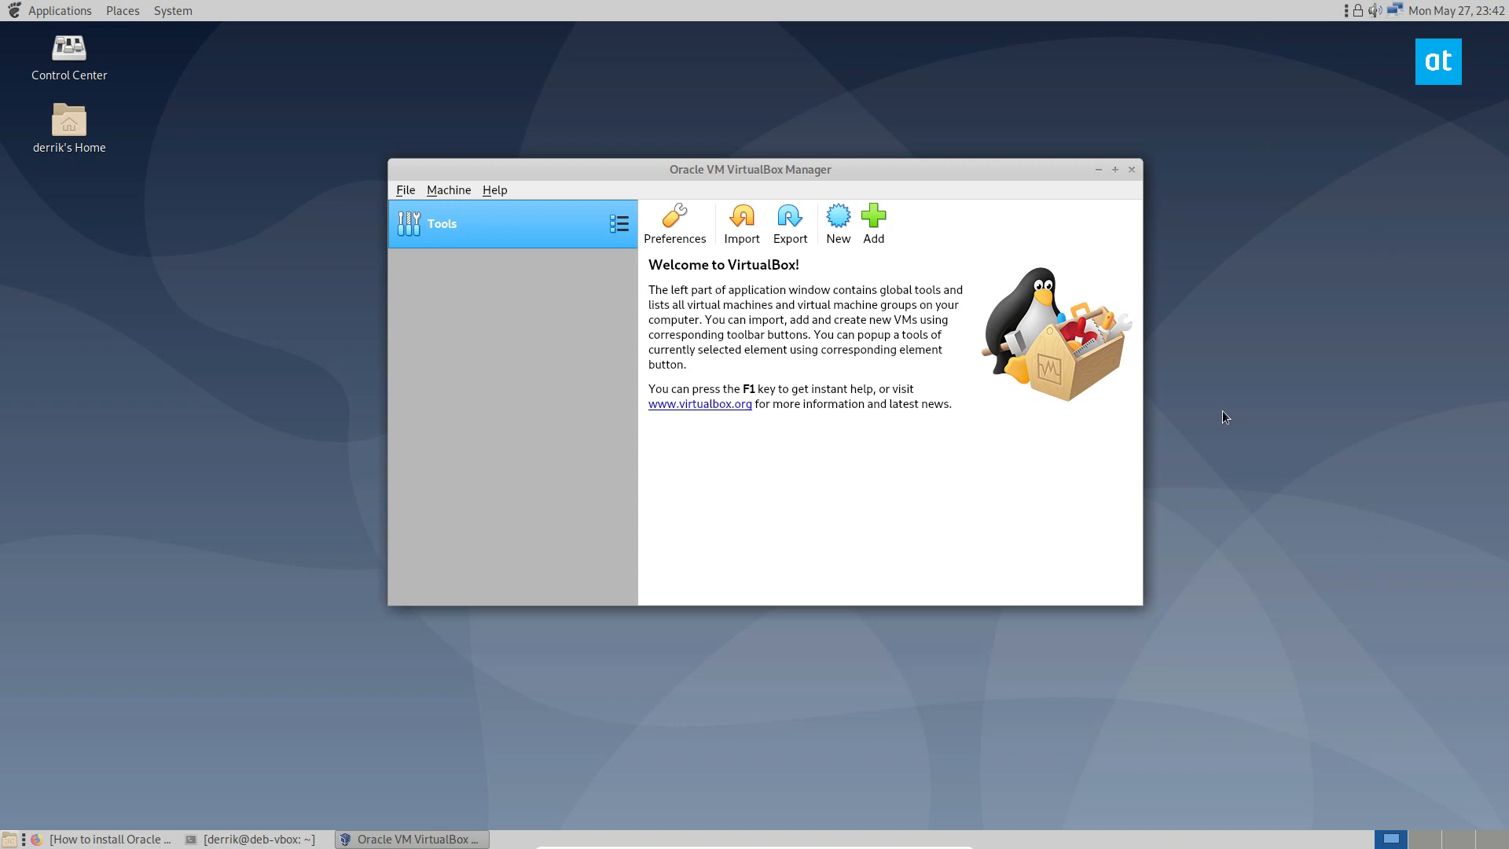
pyautogui.moveTo(1017, 448)
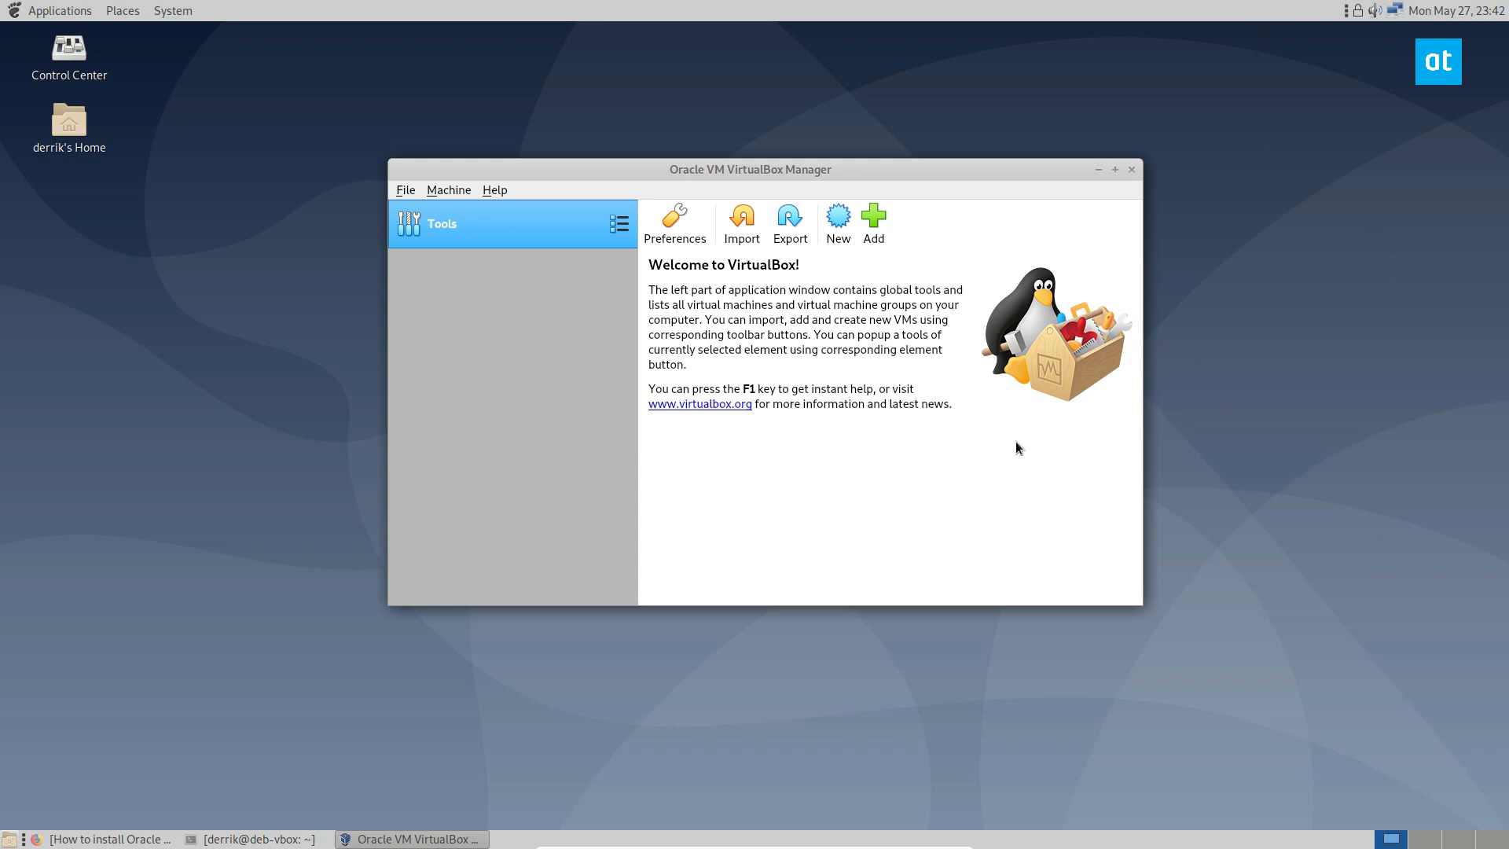
pyautogui.moveTo(1319, 374)
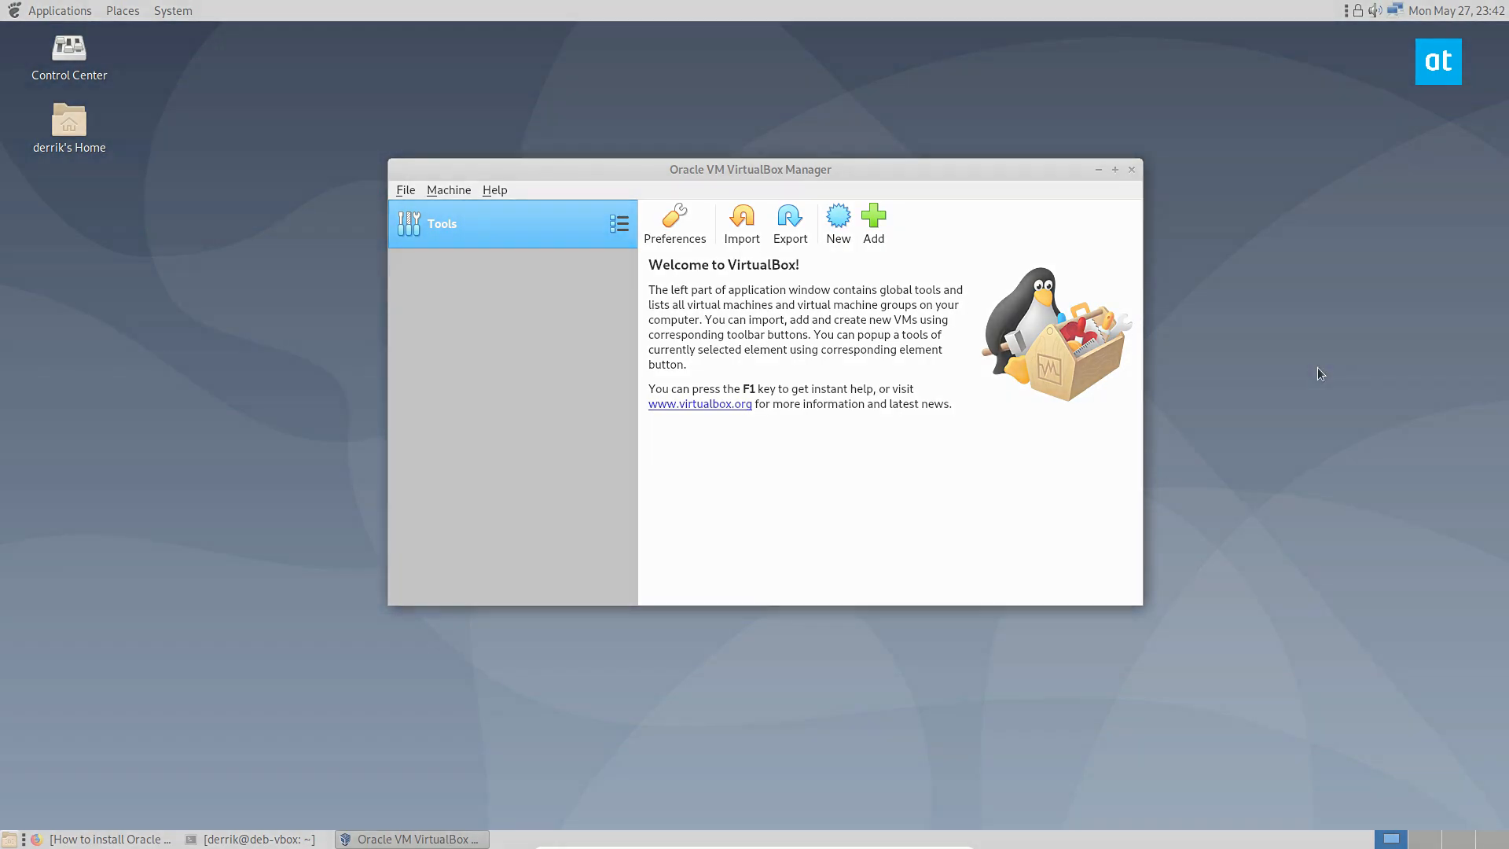